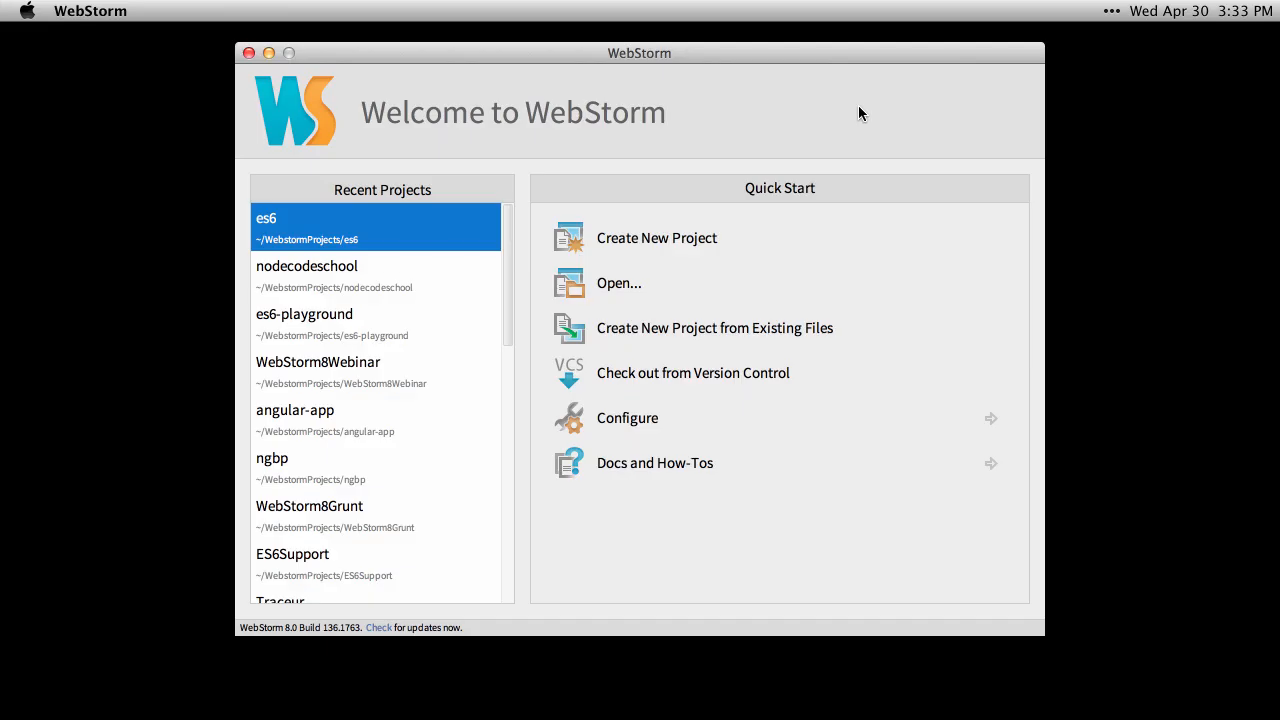
- Create a new empty WebStorm project named NodeTutorials from the Welcome screen
left_click(656, 237)
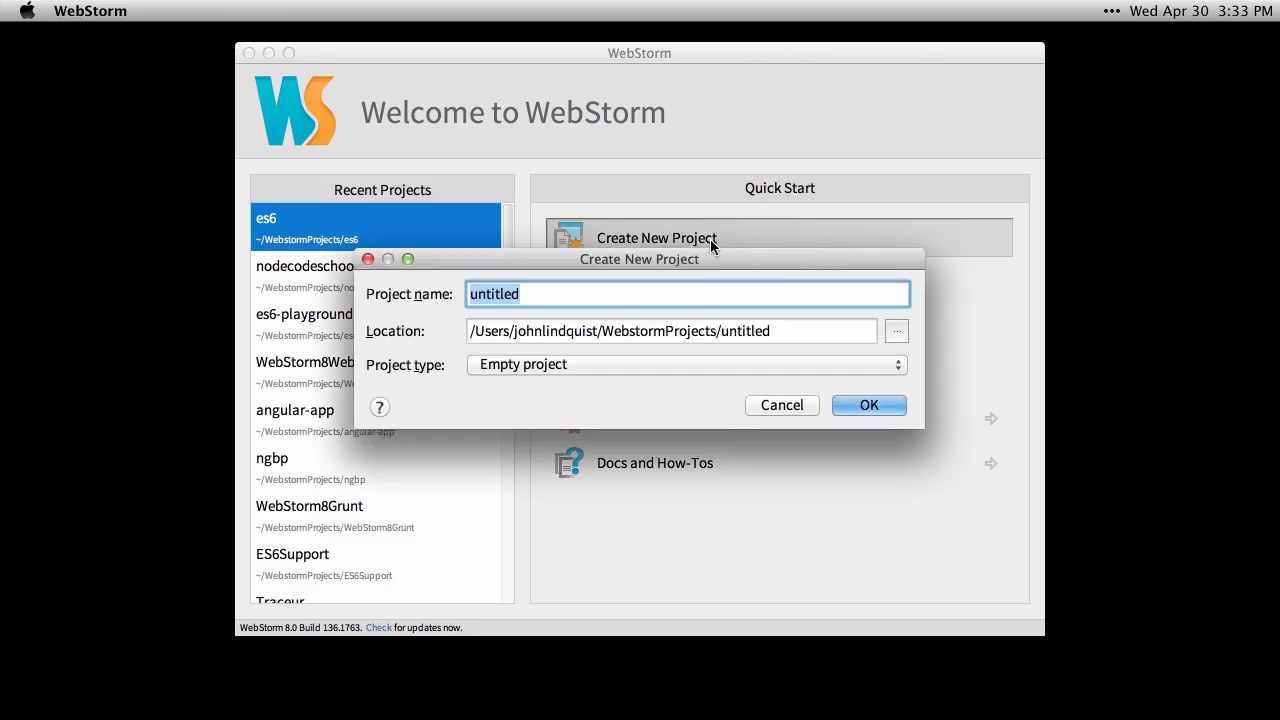
left_click(782, 405)
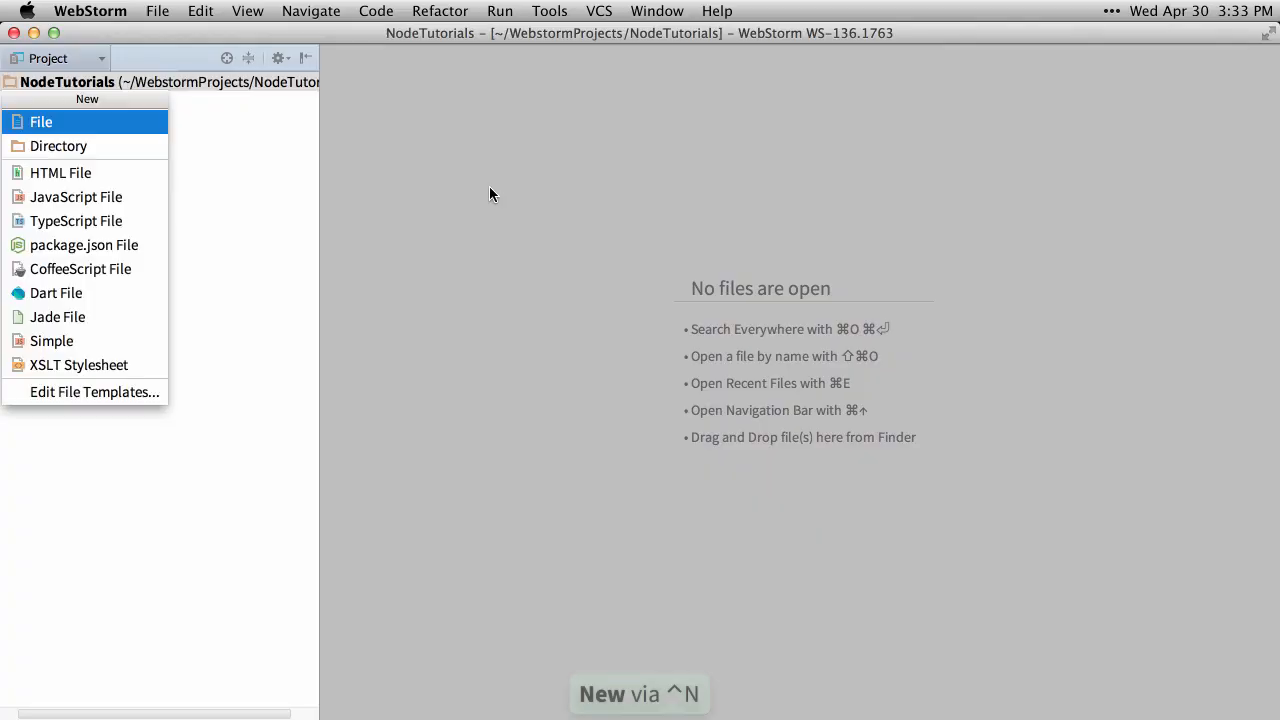
- Add a new file example.js containing console.log("Hello world");
left_click(76, 196)
type("console.log(\"Hell")
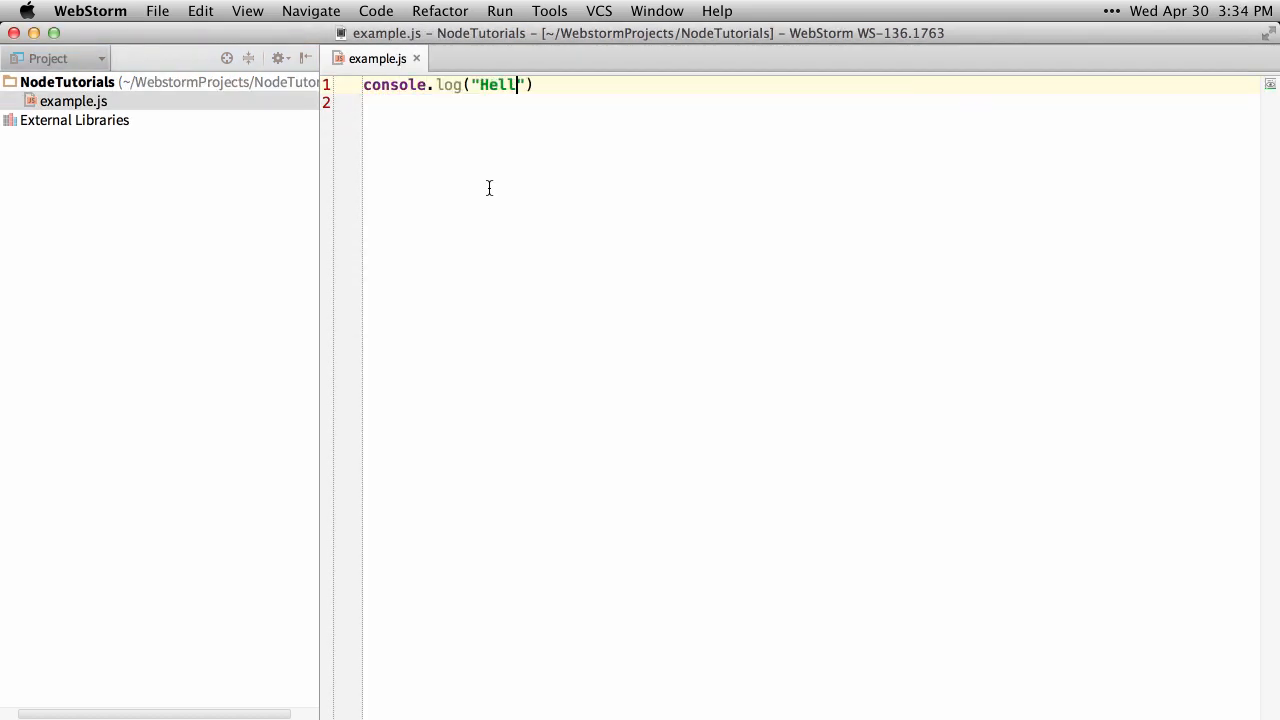
type("o world\");")
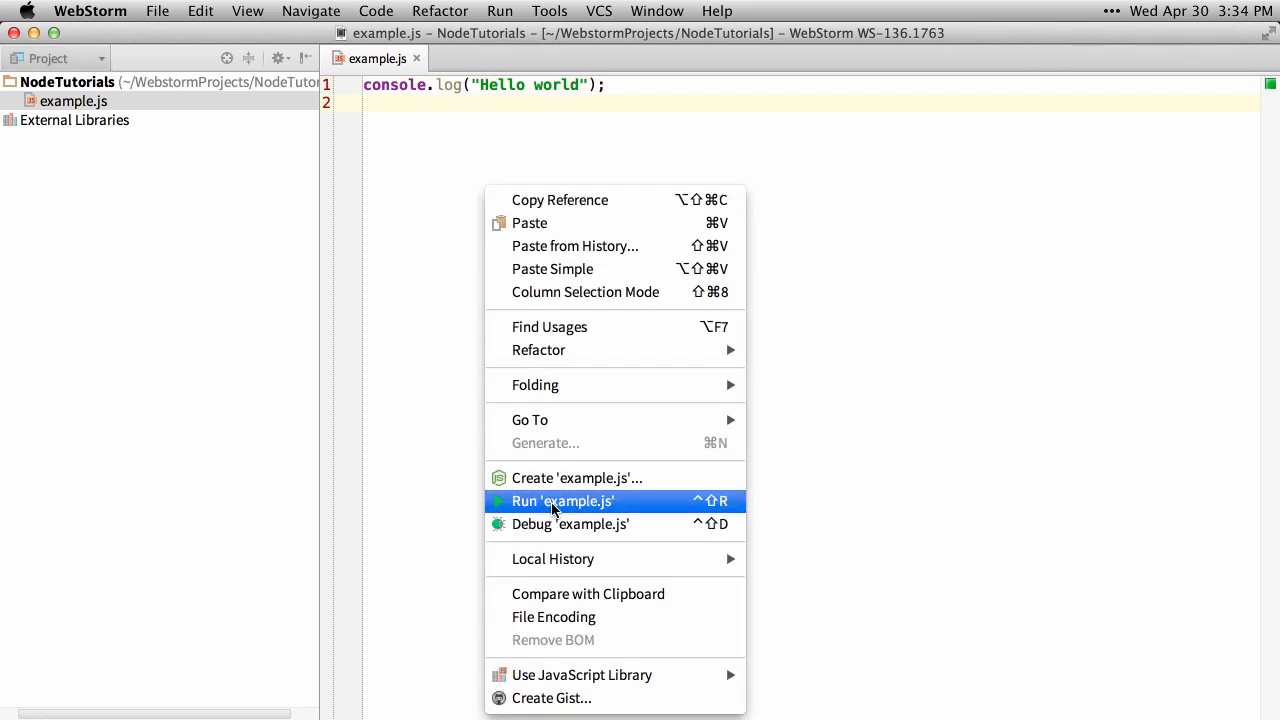
- Run example.js with Node from the editor, printing Hello world with exit code 0
left_click(562, 501)
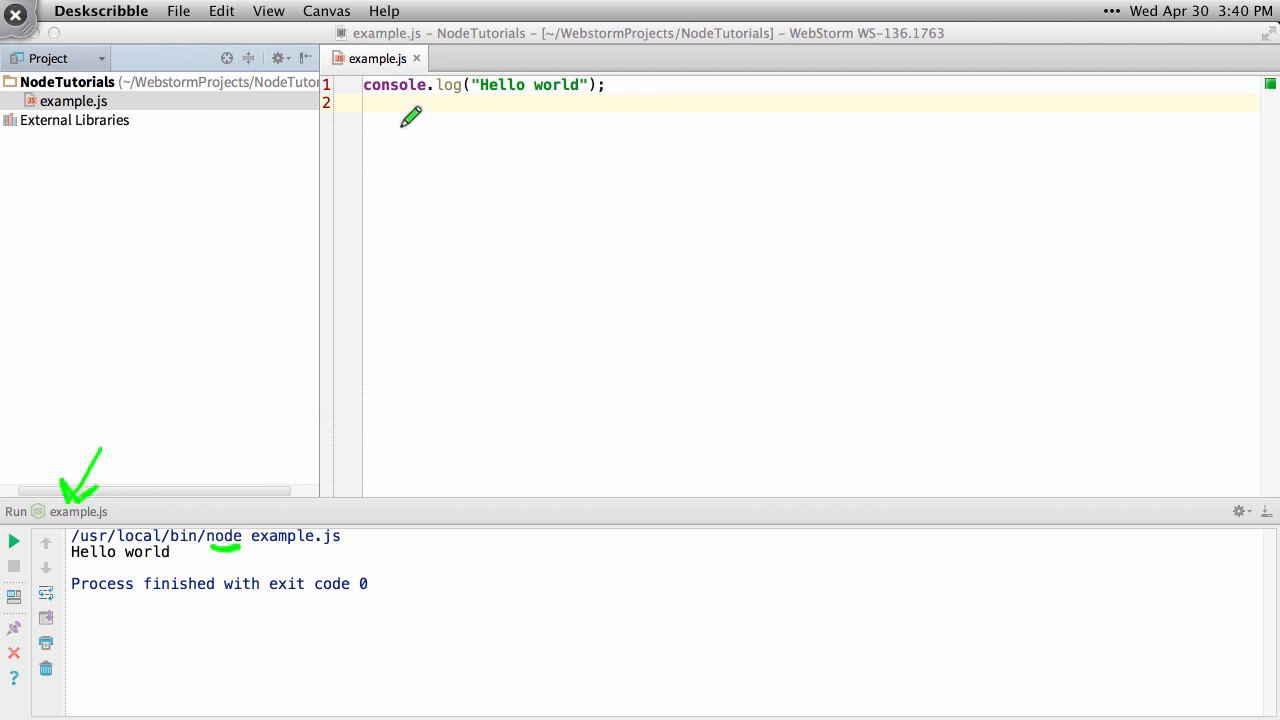
left_click_drag(410, 115, 265, 510)
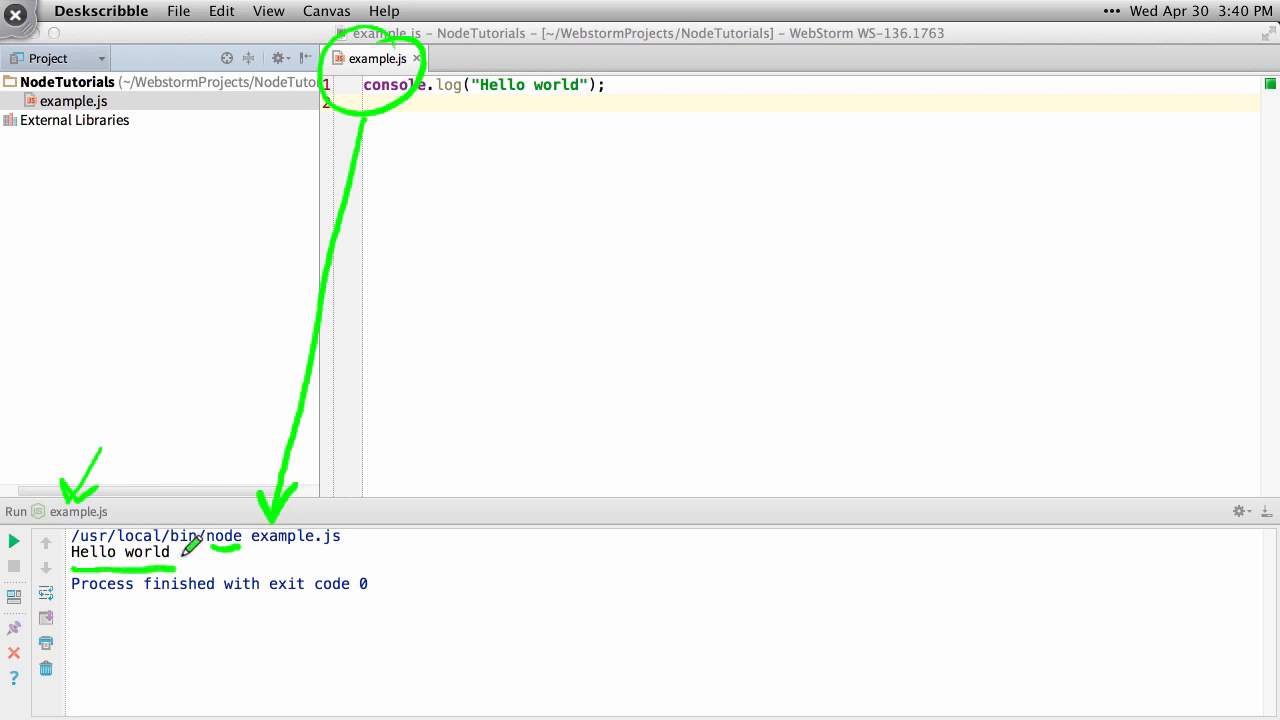
left_click(90, 11)
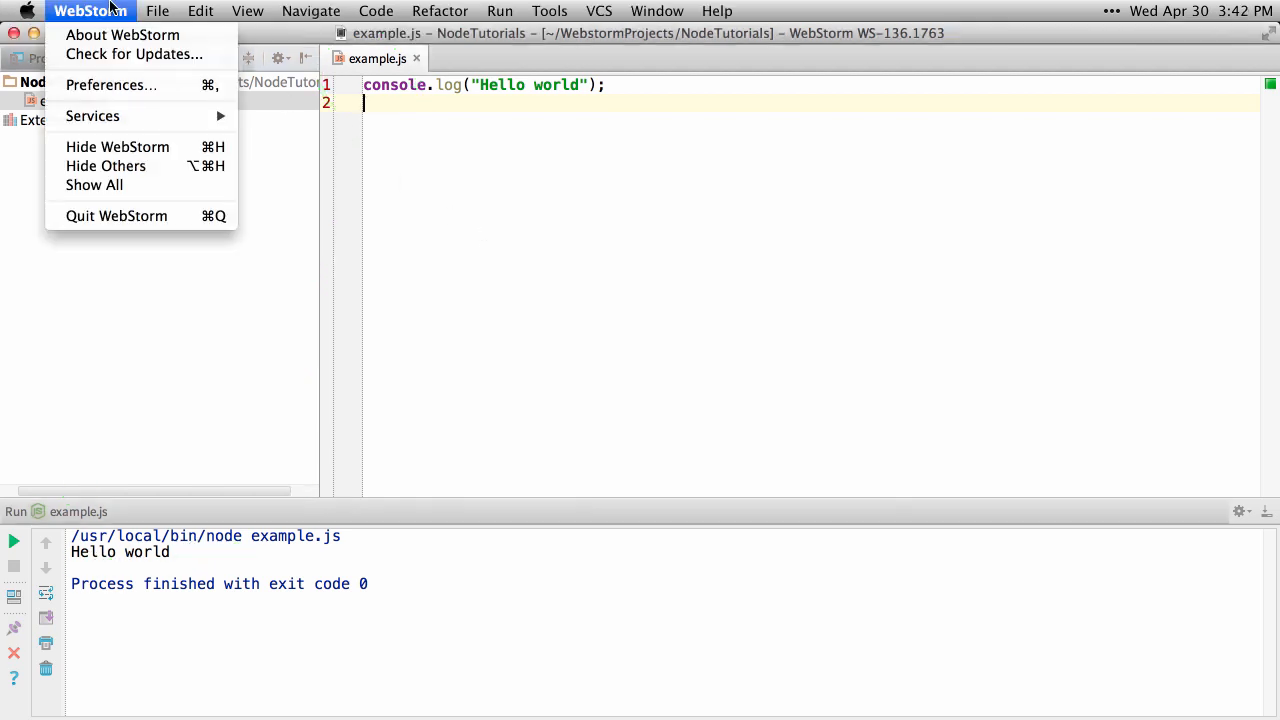
- Choose the Node 0.10.21 interpreter on the Node.js and NPM preferences page
left_click(111, 85)
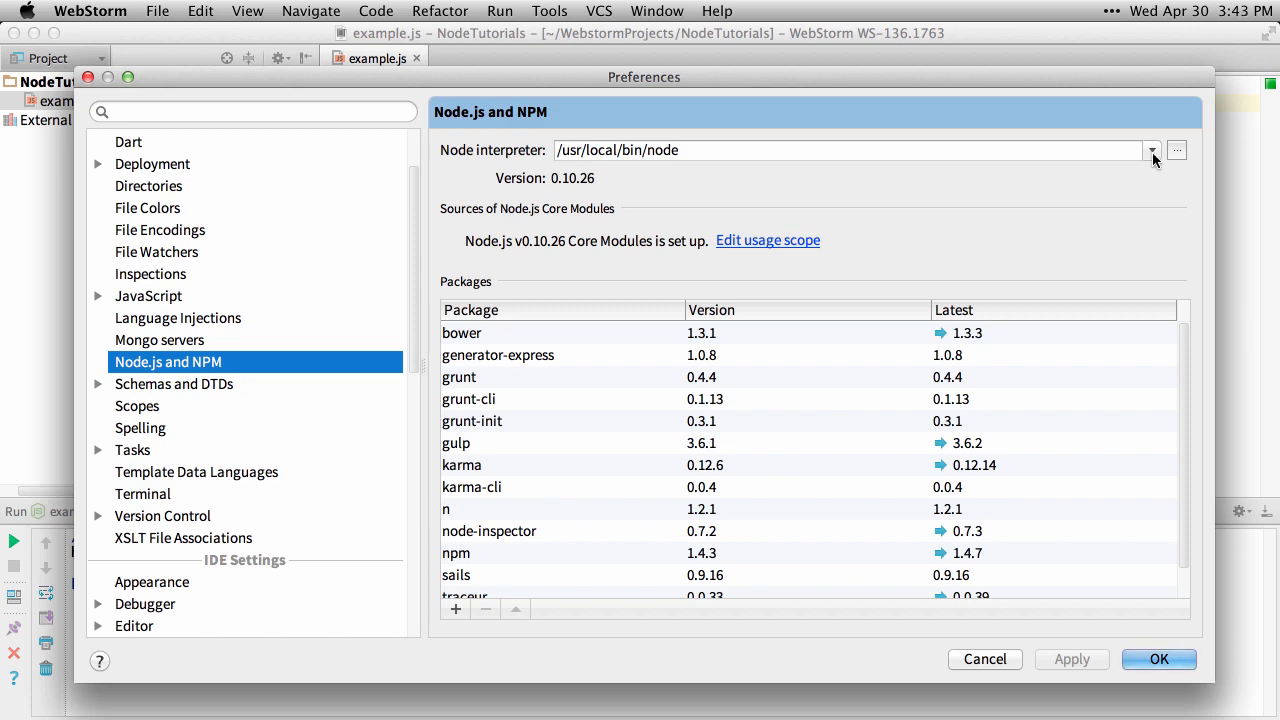
left_click(1151, 150)
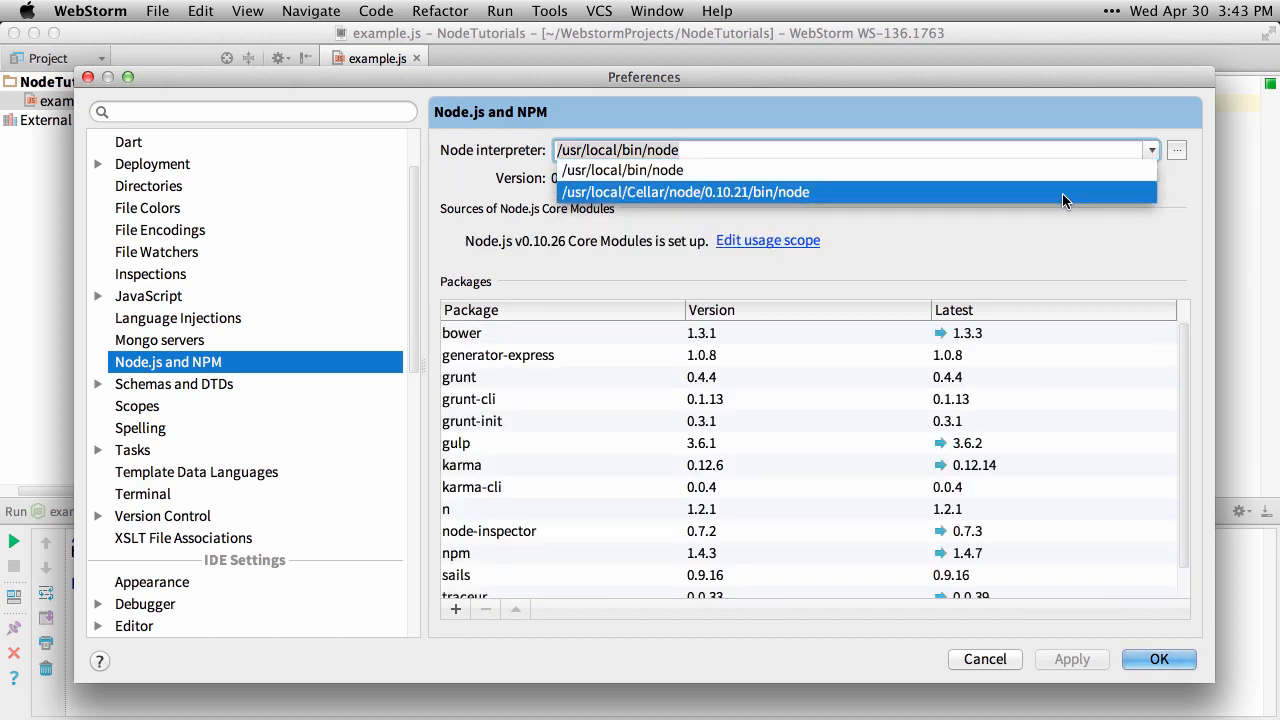
left_click(1158, 658)
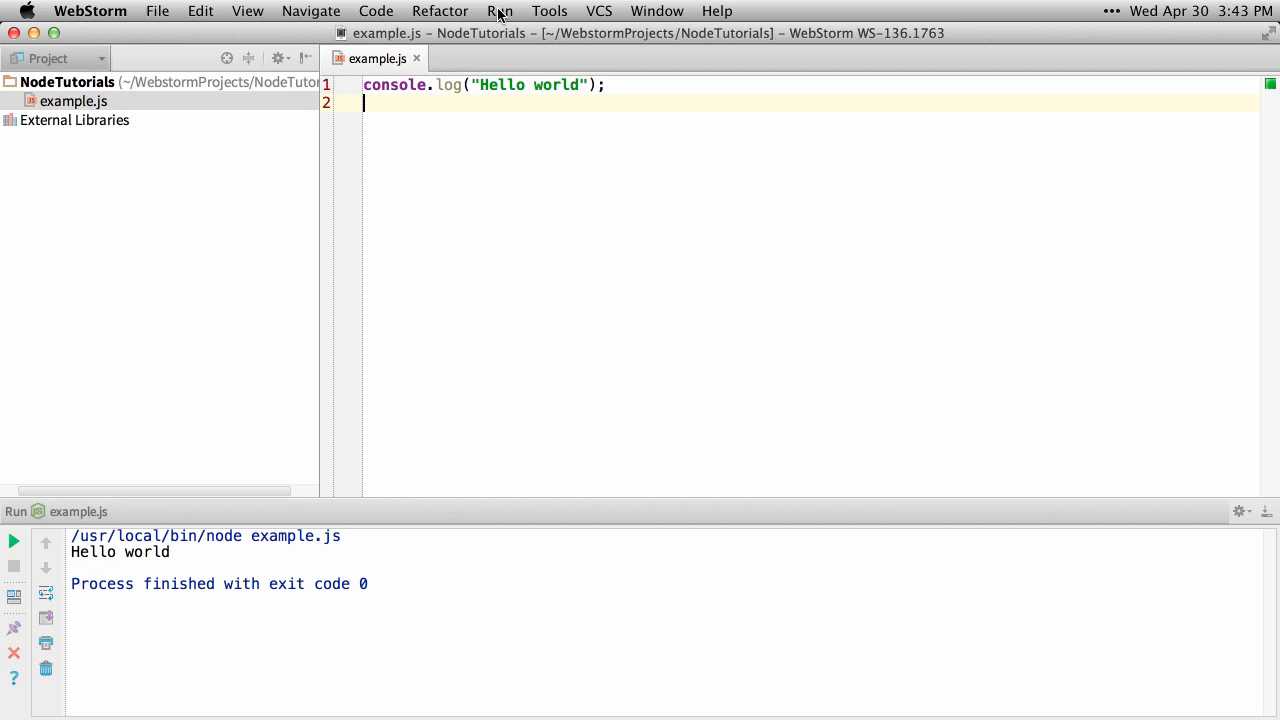
- Delete the old example.js run configuration and rerun example.js under Node
left_click(499, 11)
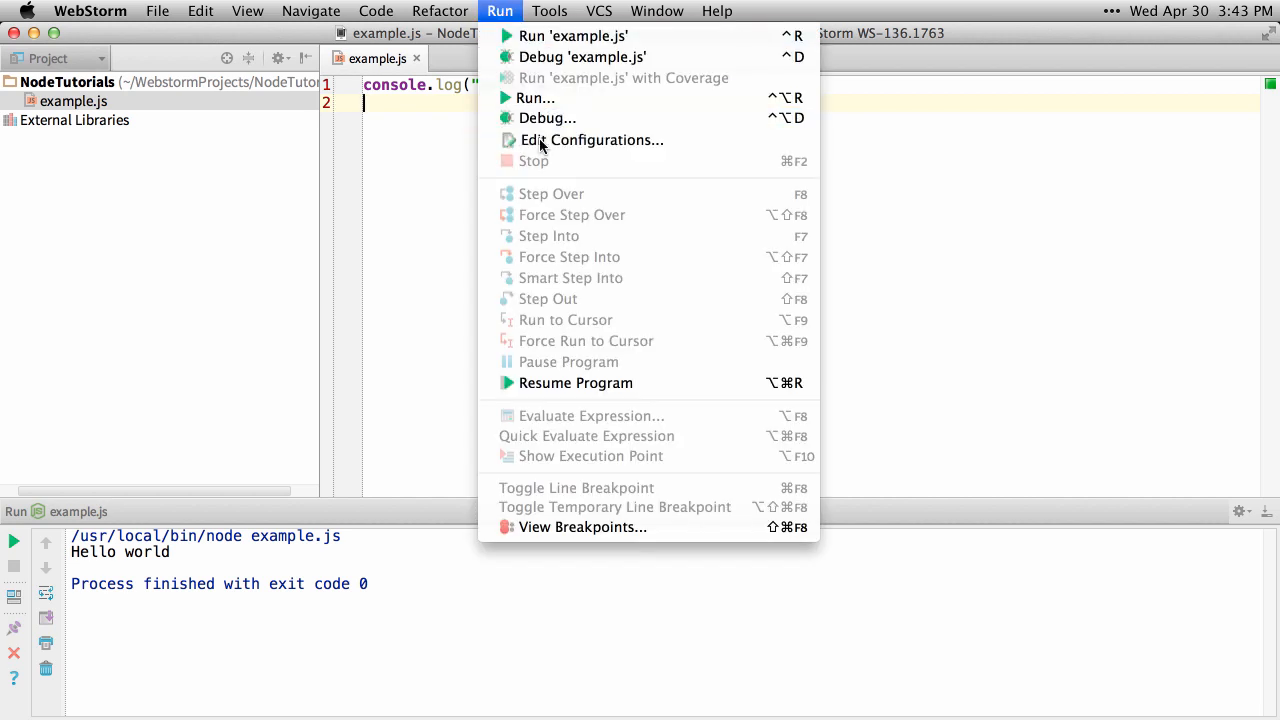
left_click(591, 139)
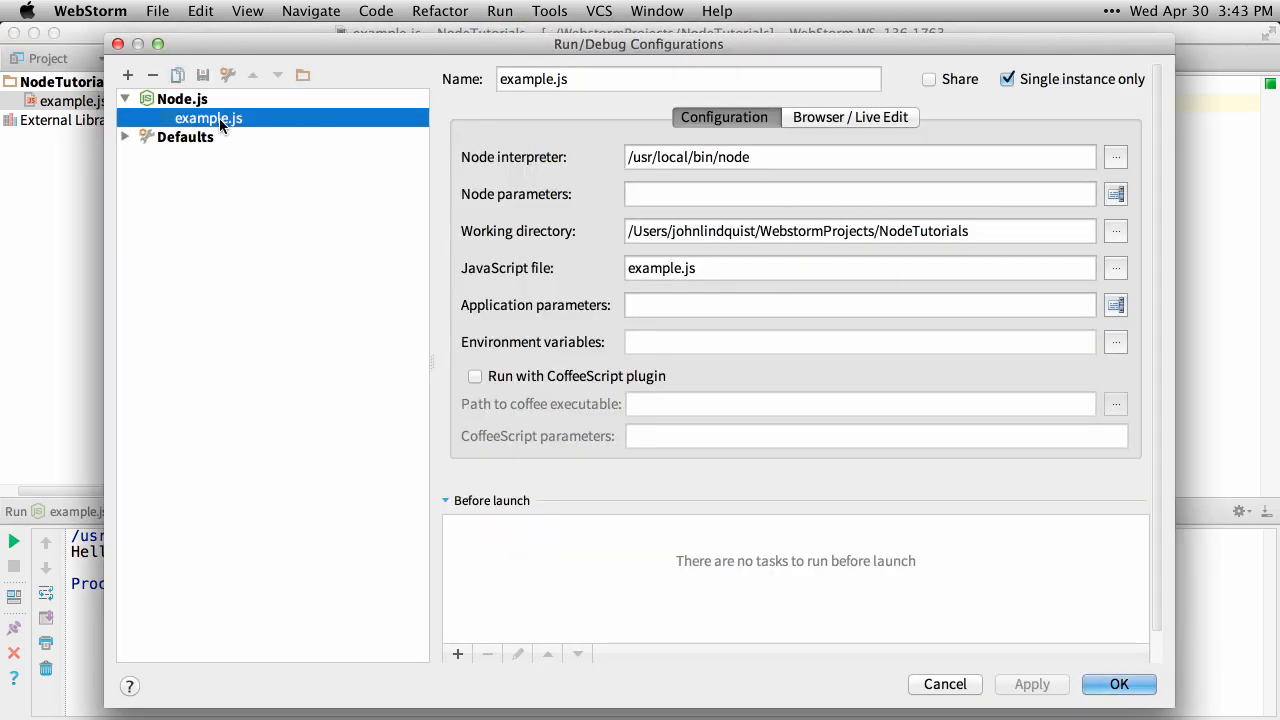
left_click(185, 136)
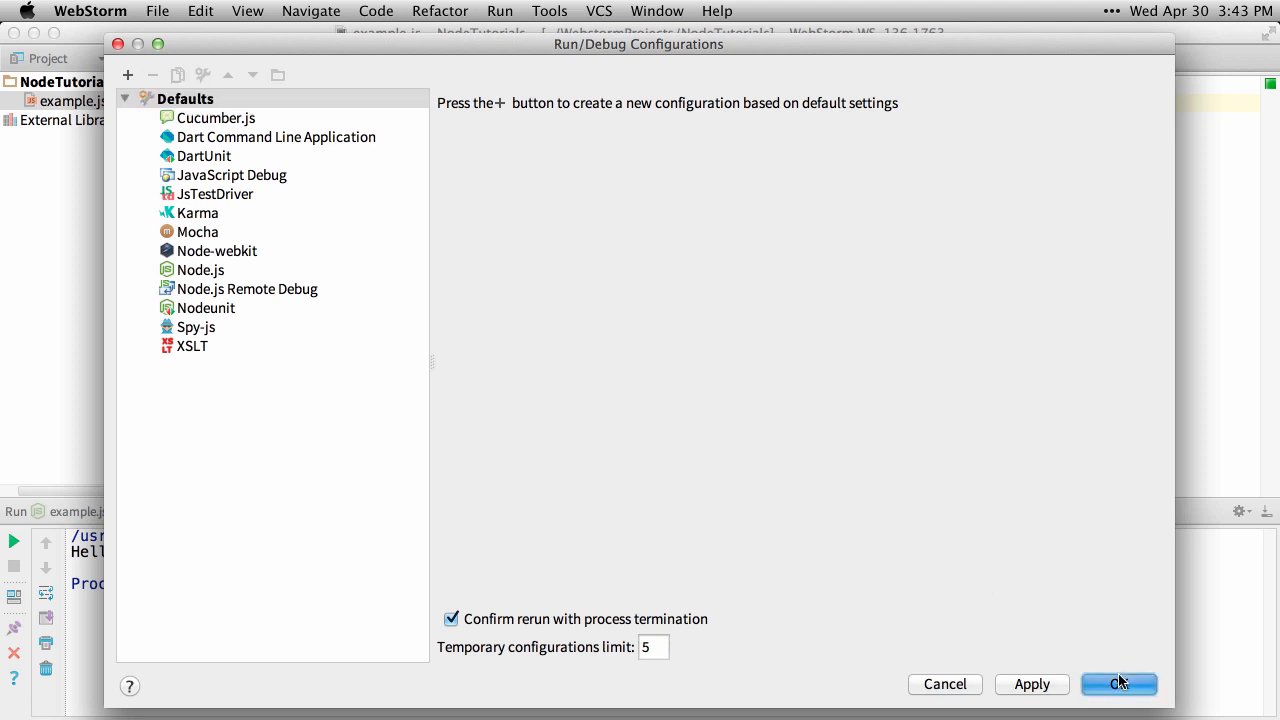
left_click(1118, 684)
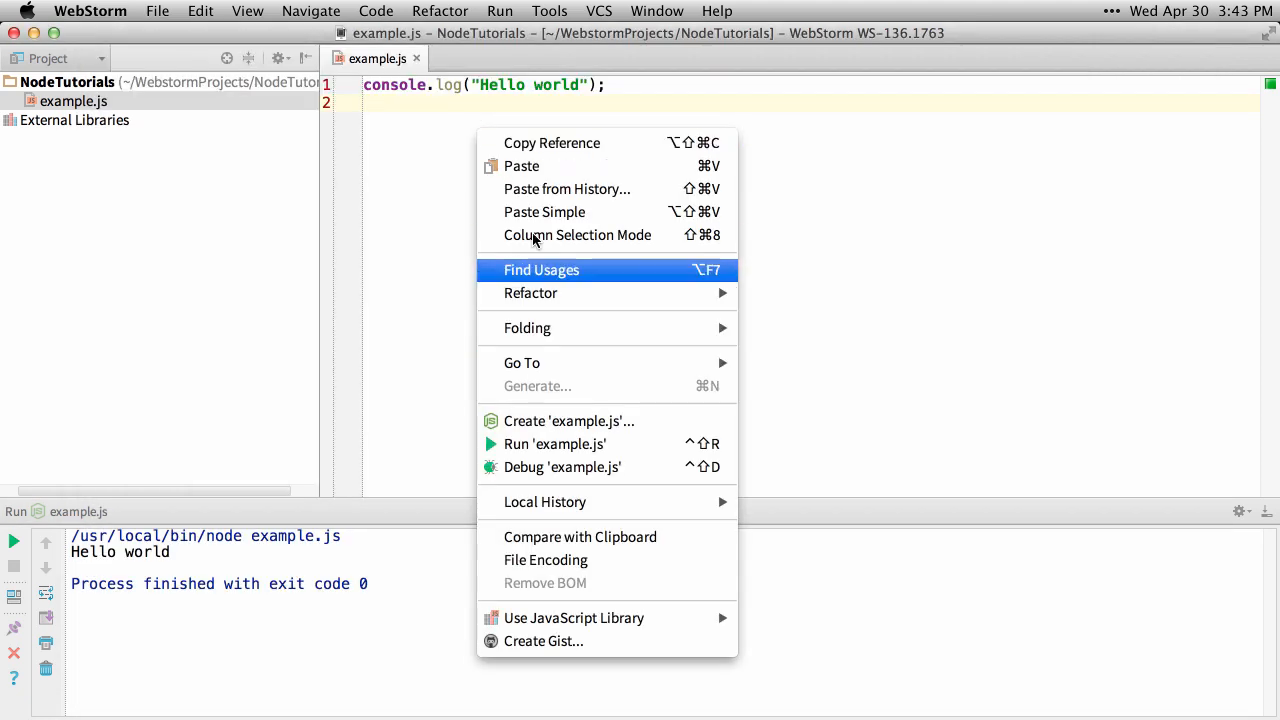
left_click(554, 443)
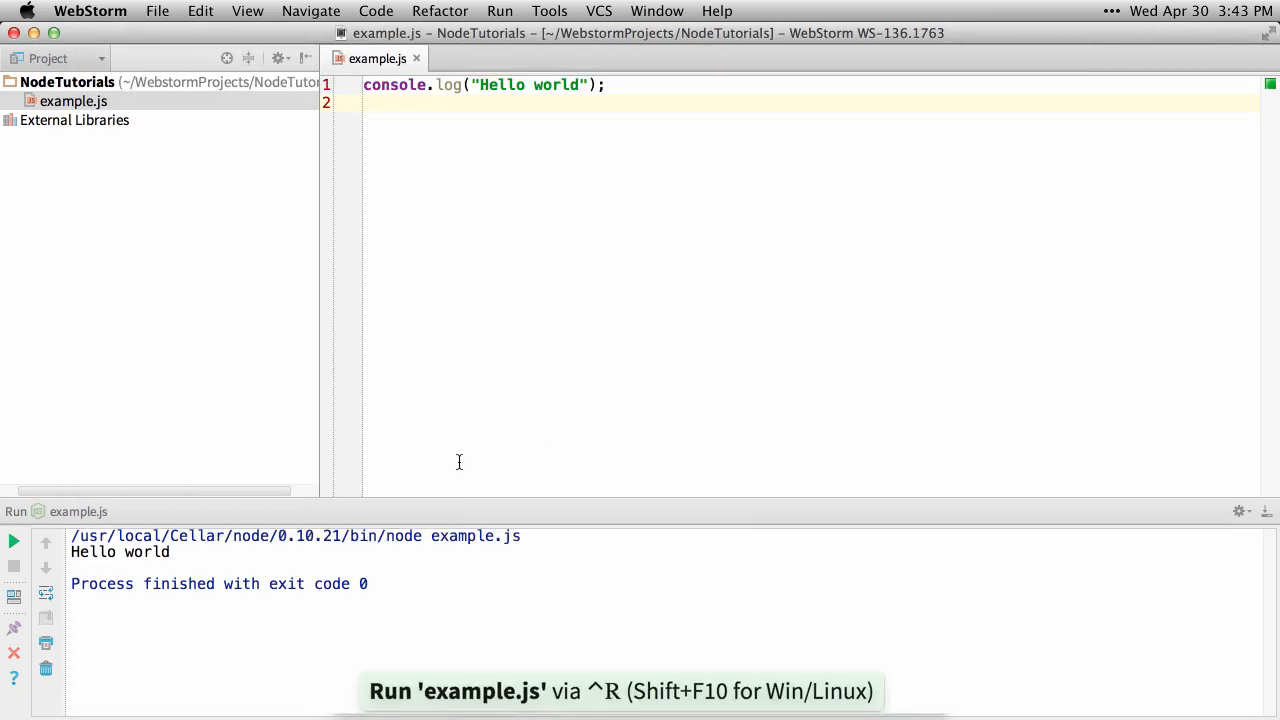
double_click(197, 536)
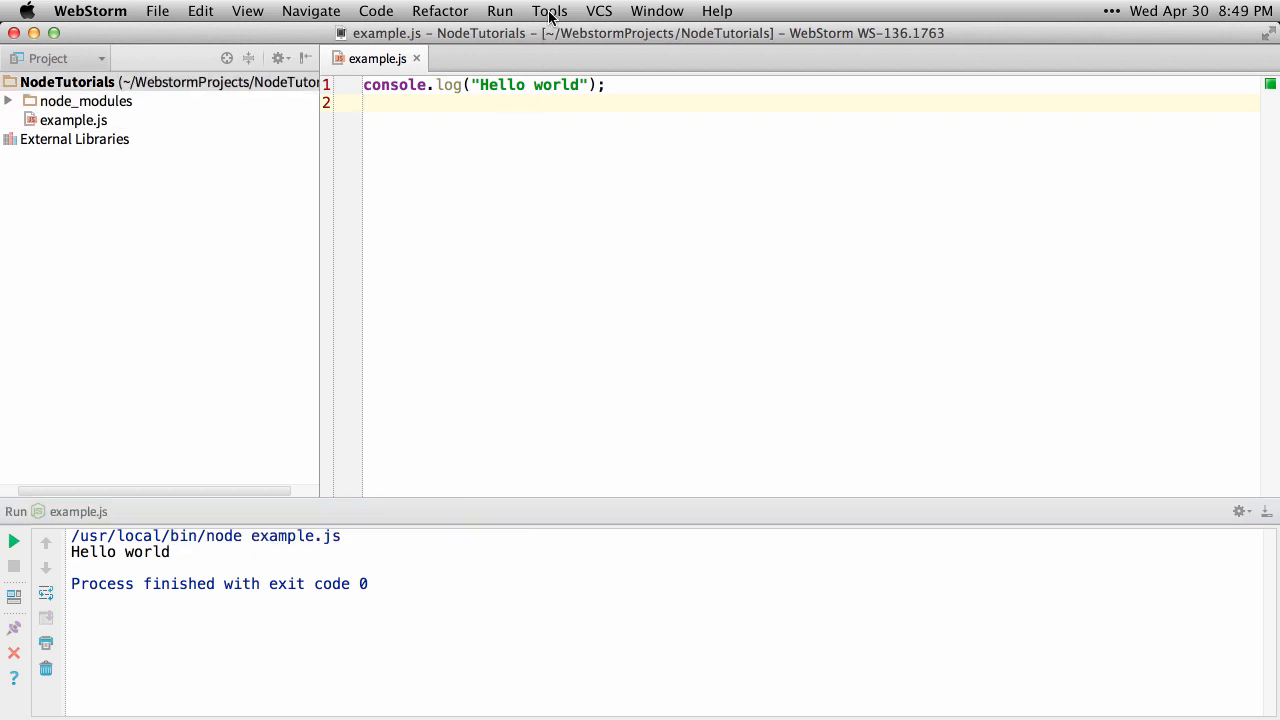
- Begin adding a new run configuration, then return the caret to the example.js code
left_click(499, 11)
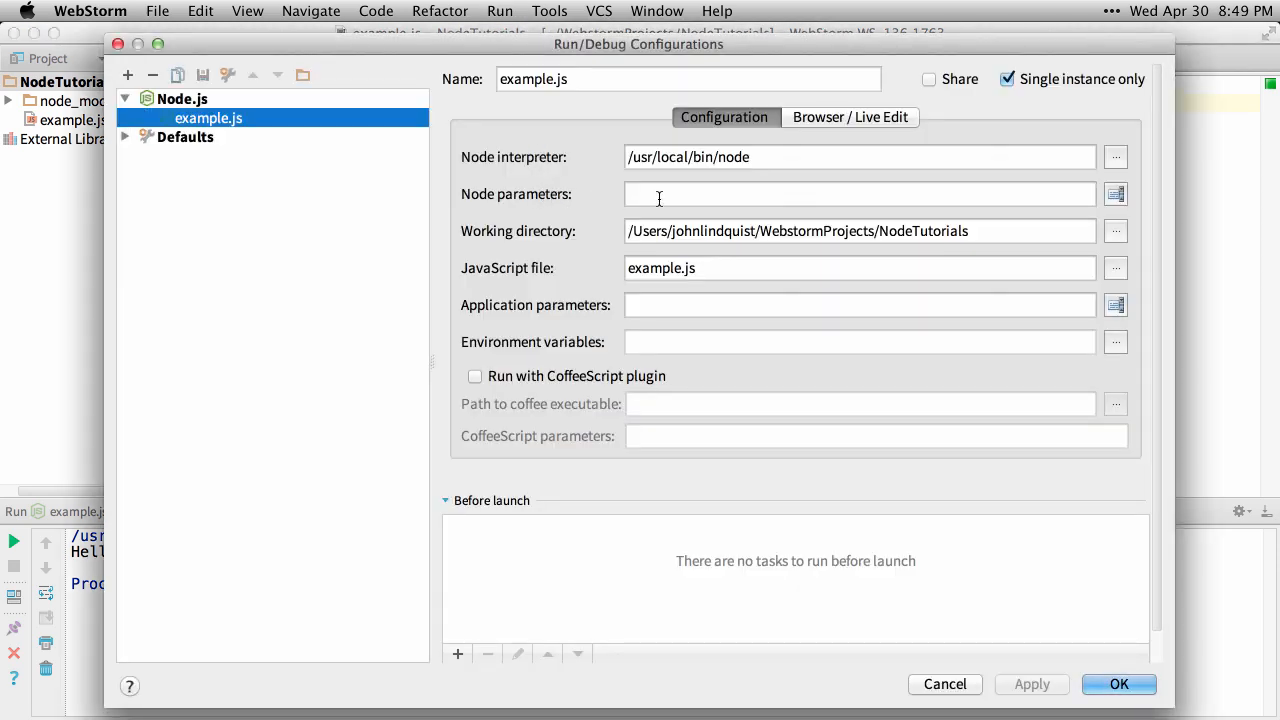
left_click(858, 305)
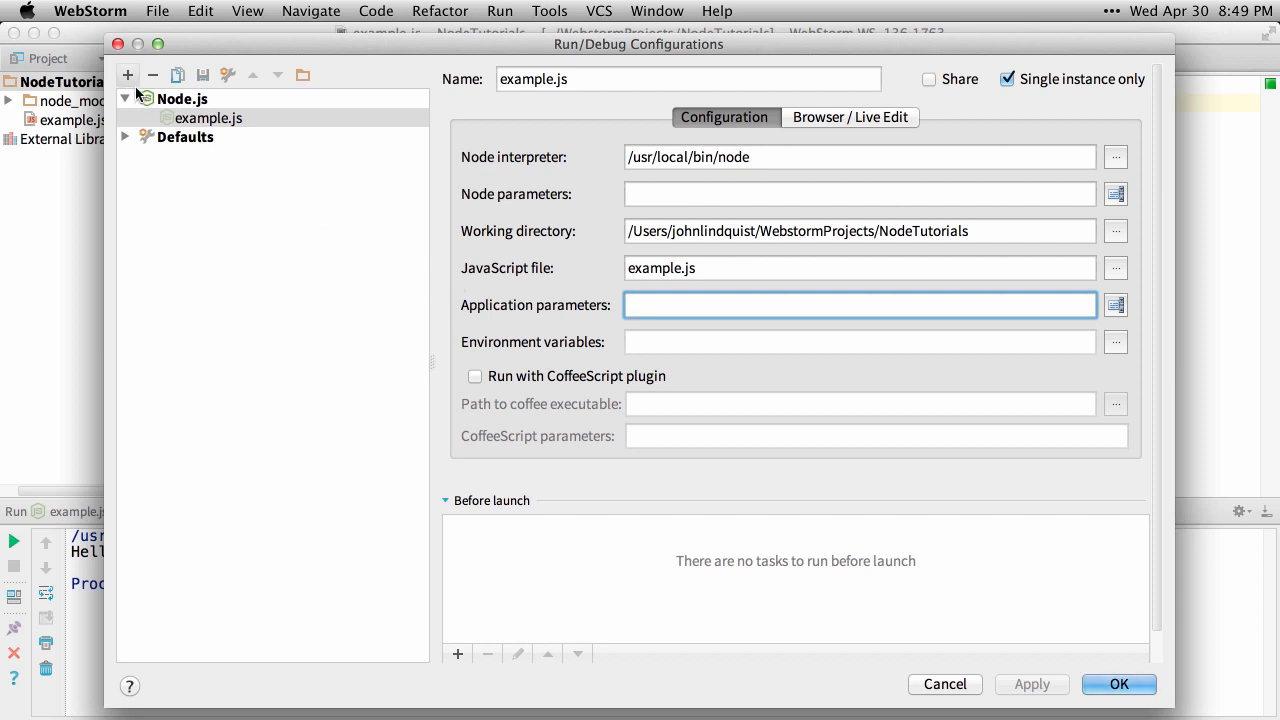
left_click(127, 75)
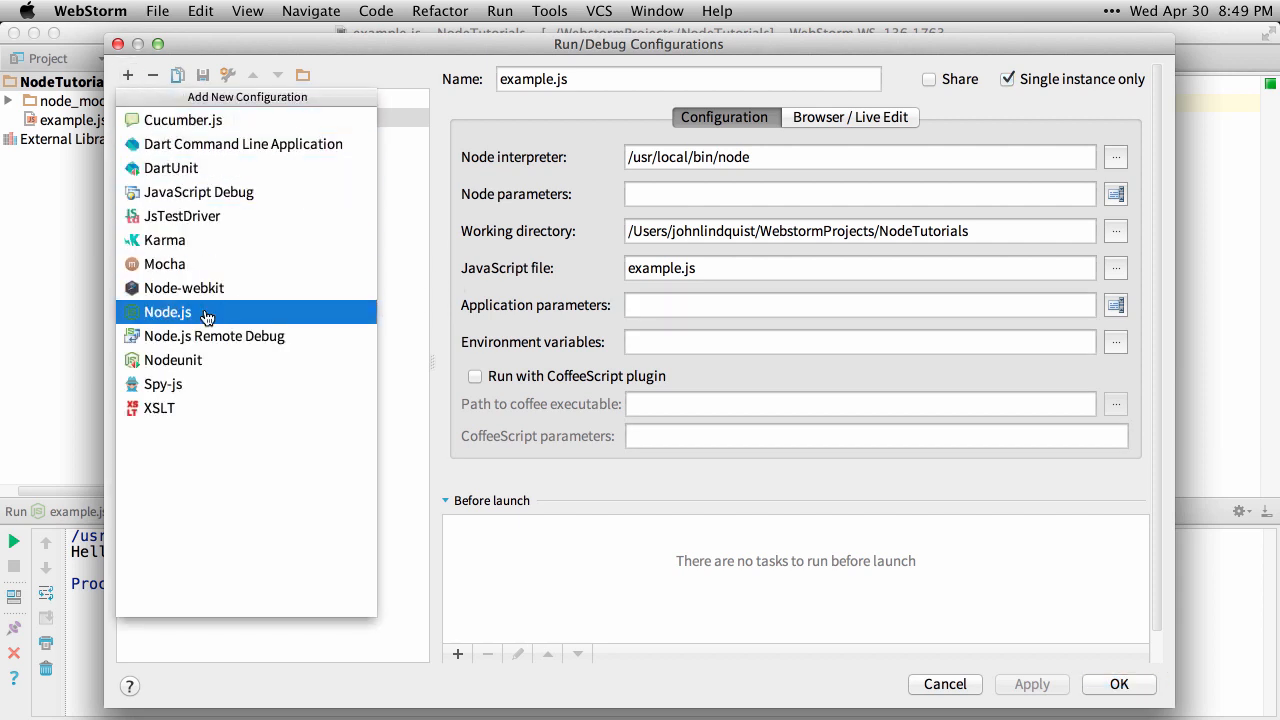
mouse_move(358, 318)
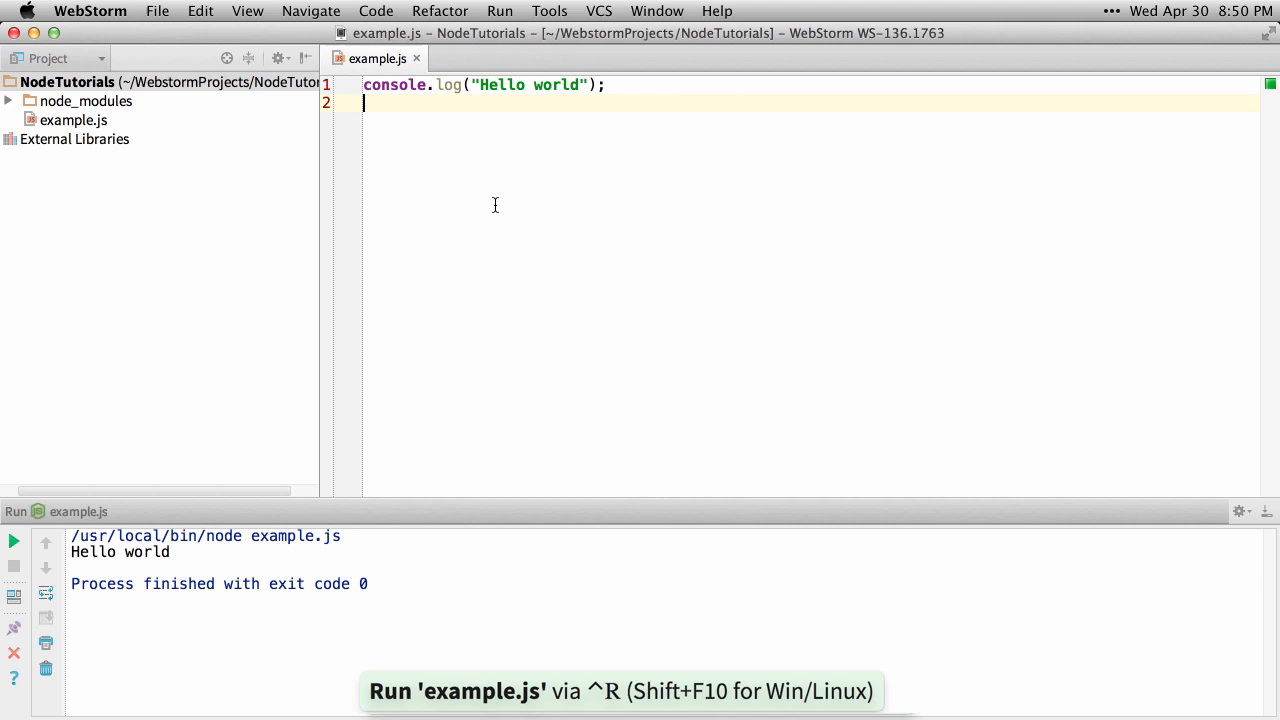
left_click(607, 85)
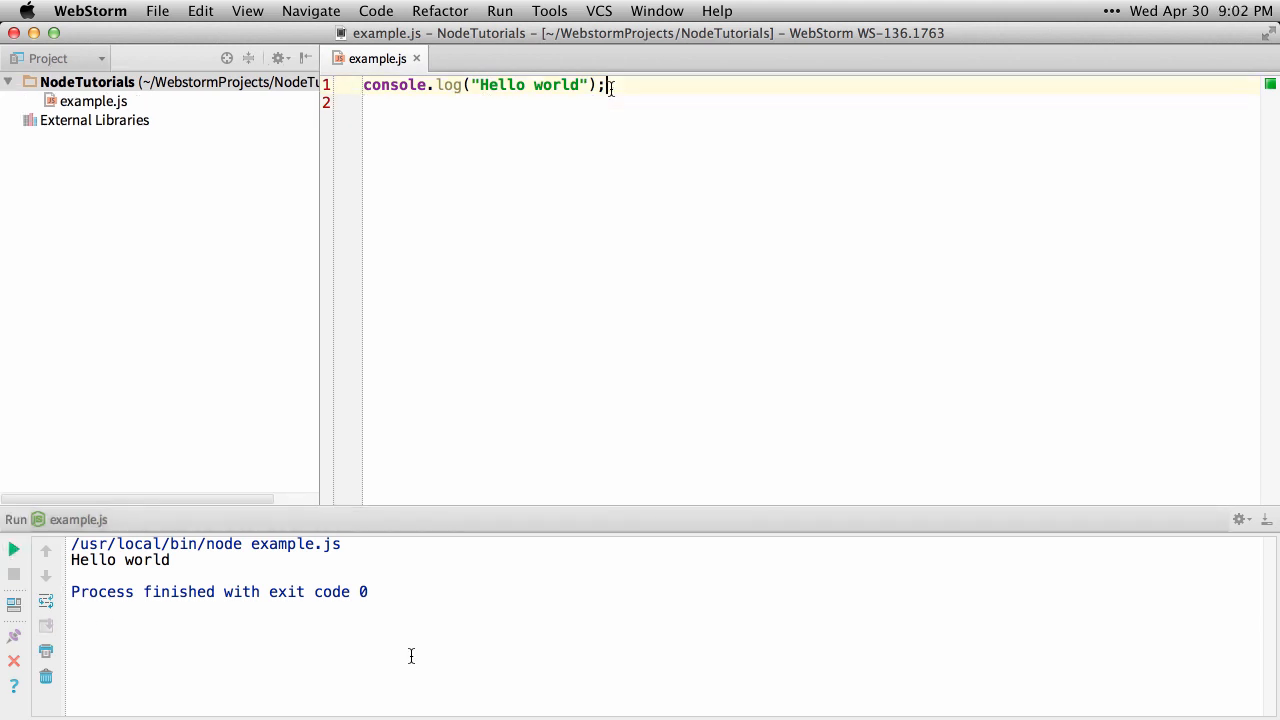
- Replace the code with require() and enable the Node.js Globals library for example.js
type("require(")
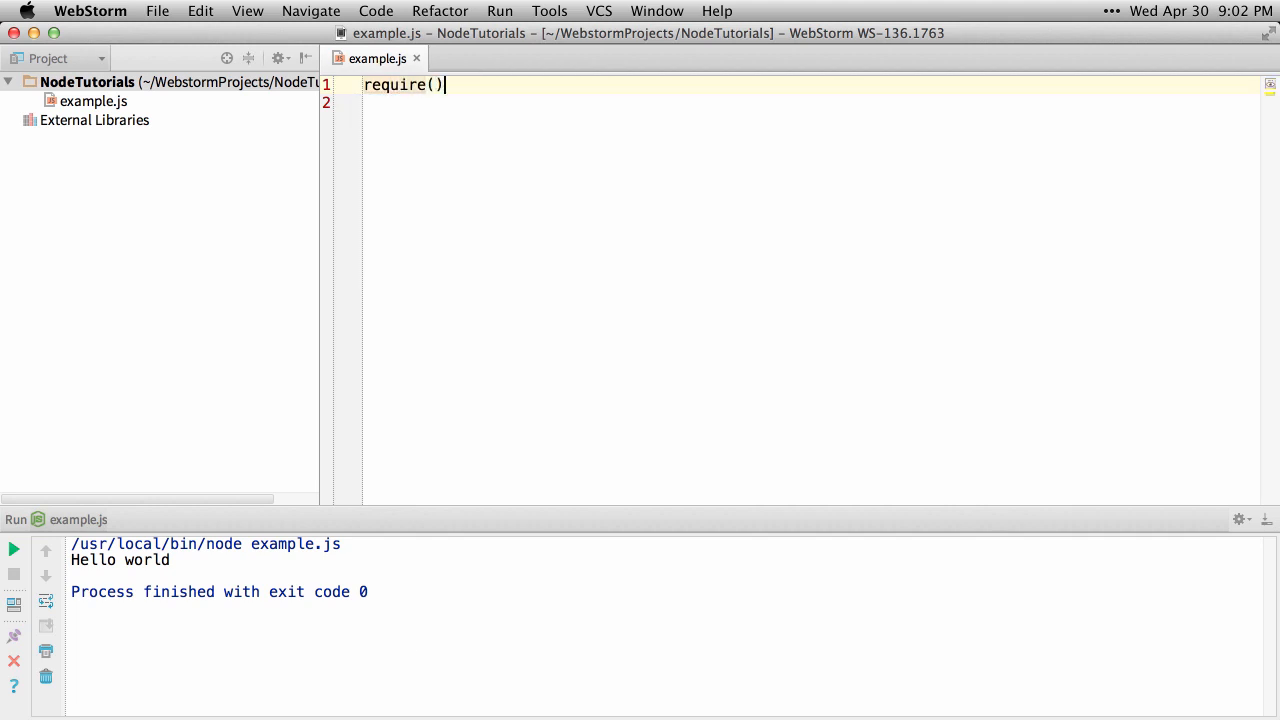
mouse_move(393, 85)
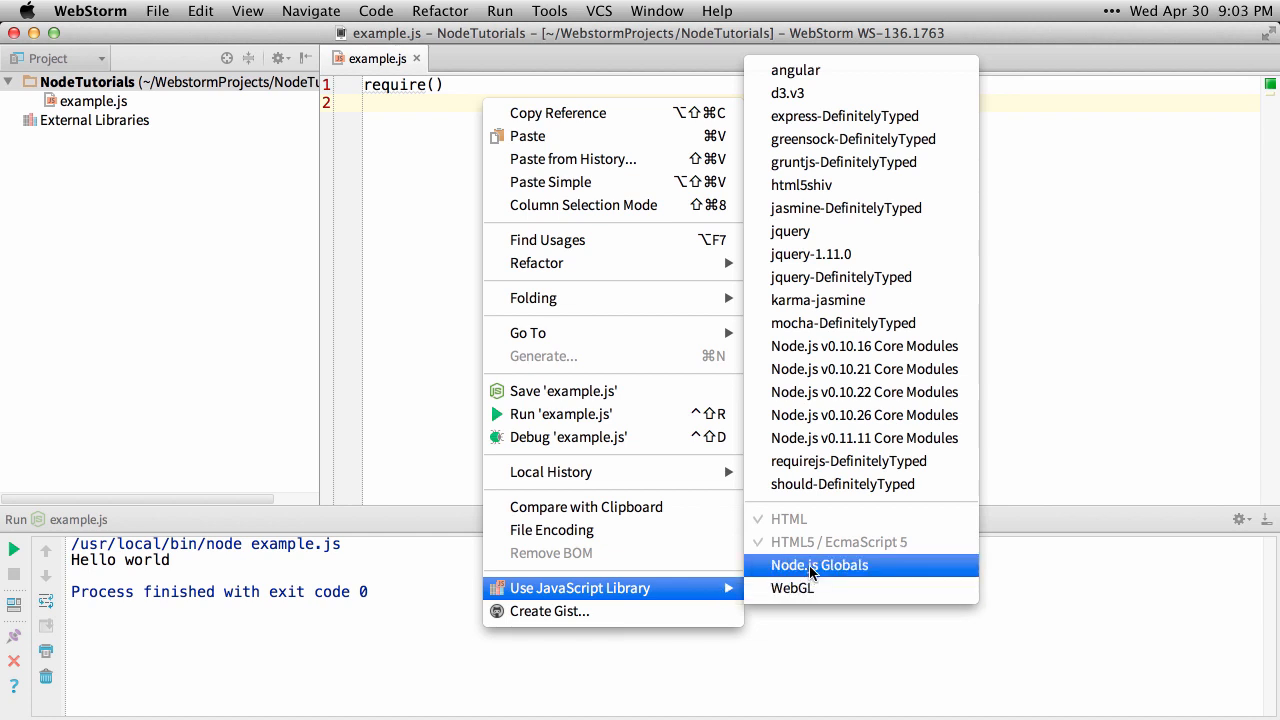
left_click(819, 565)
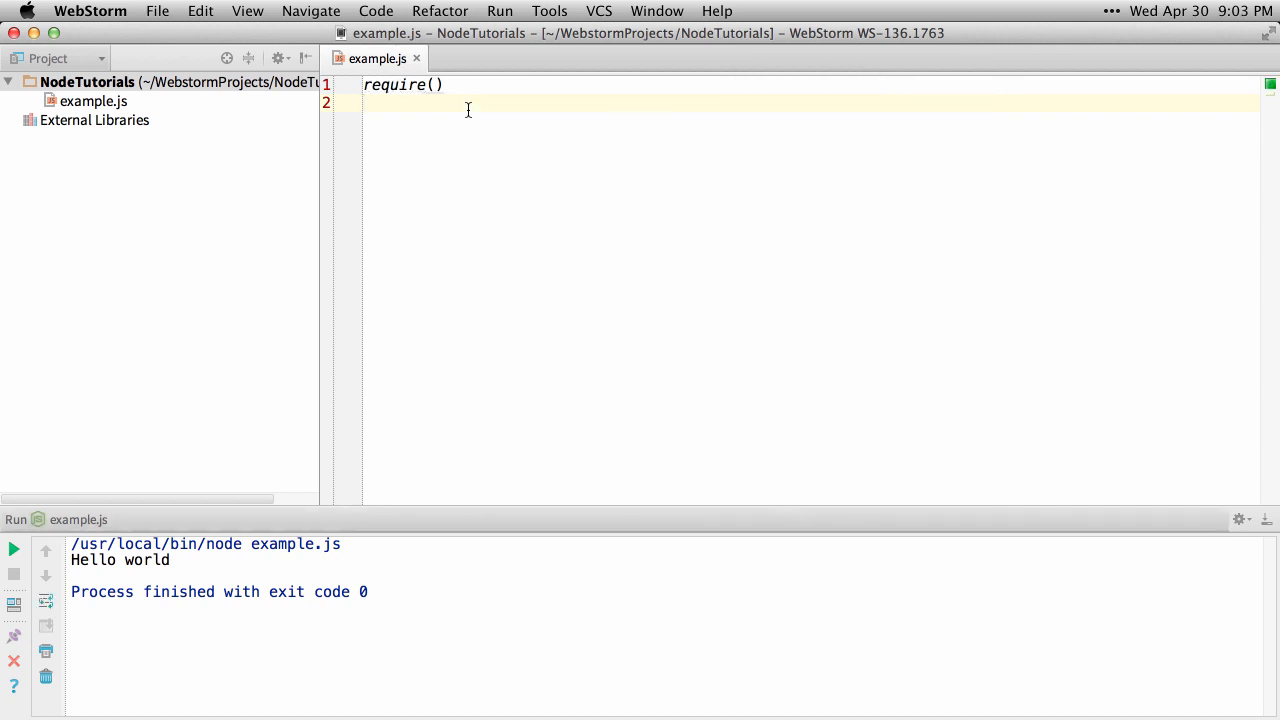
type("r")
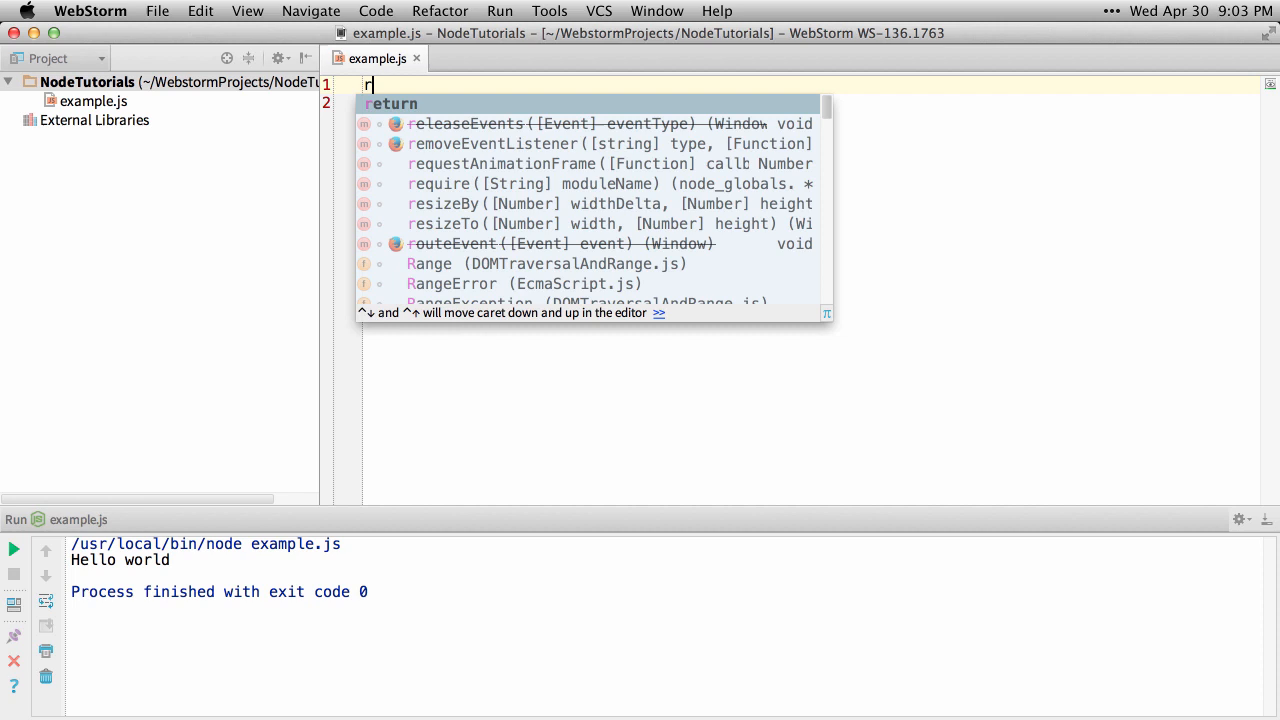
type("equire(")
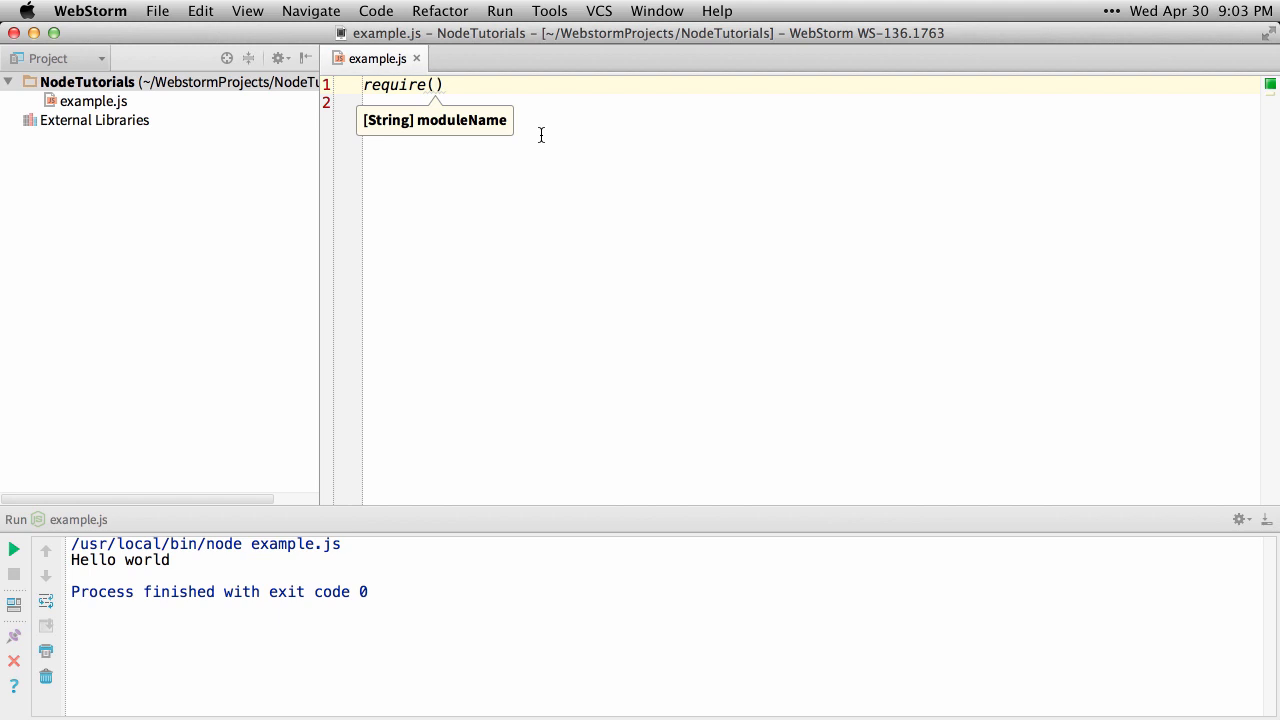
- Open WebStorm's built-in Terminal tool window
left_click(227, 709)
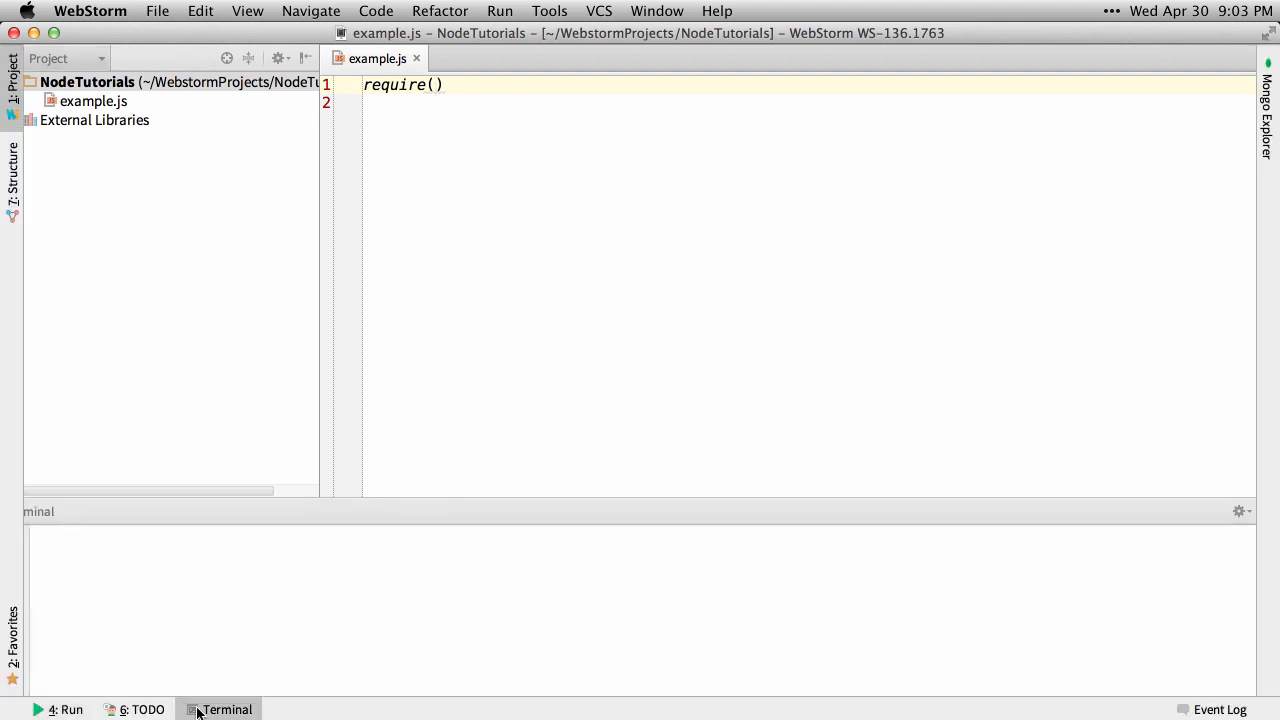
left_click(227, 709)
type("npm install grunt")
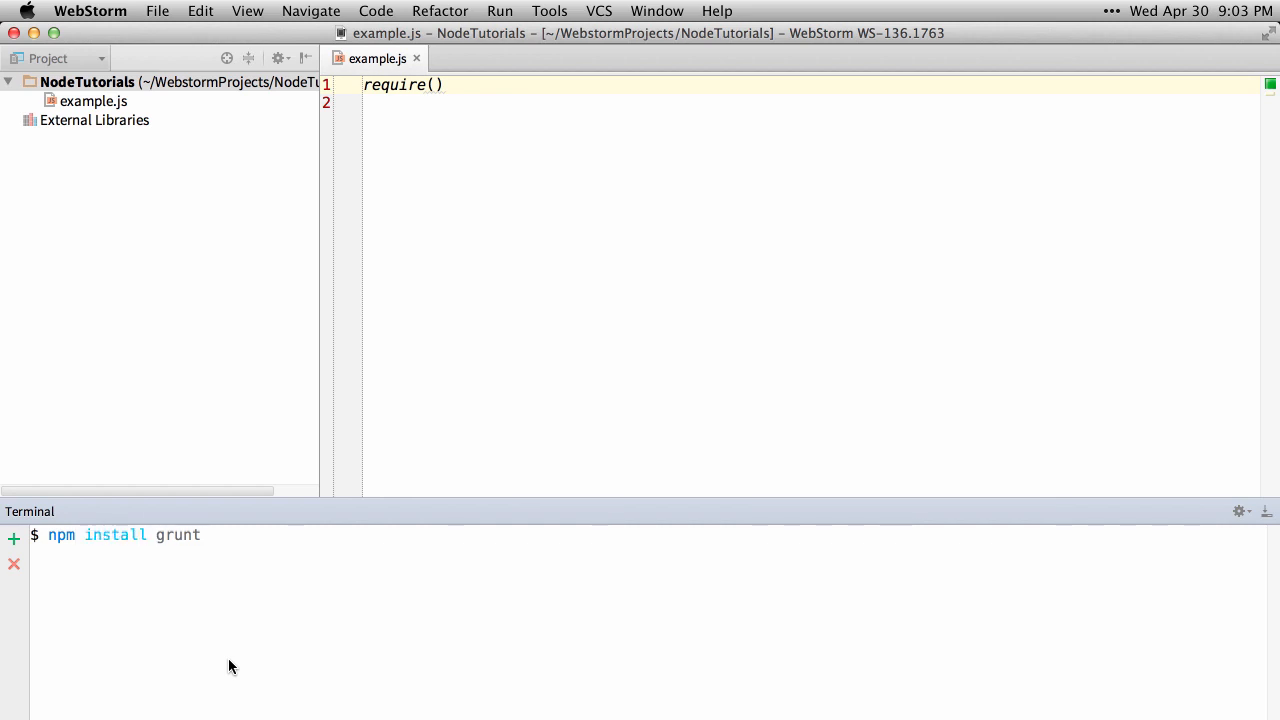
mouse_move(120, 8)
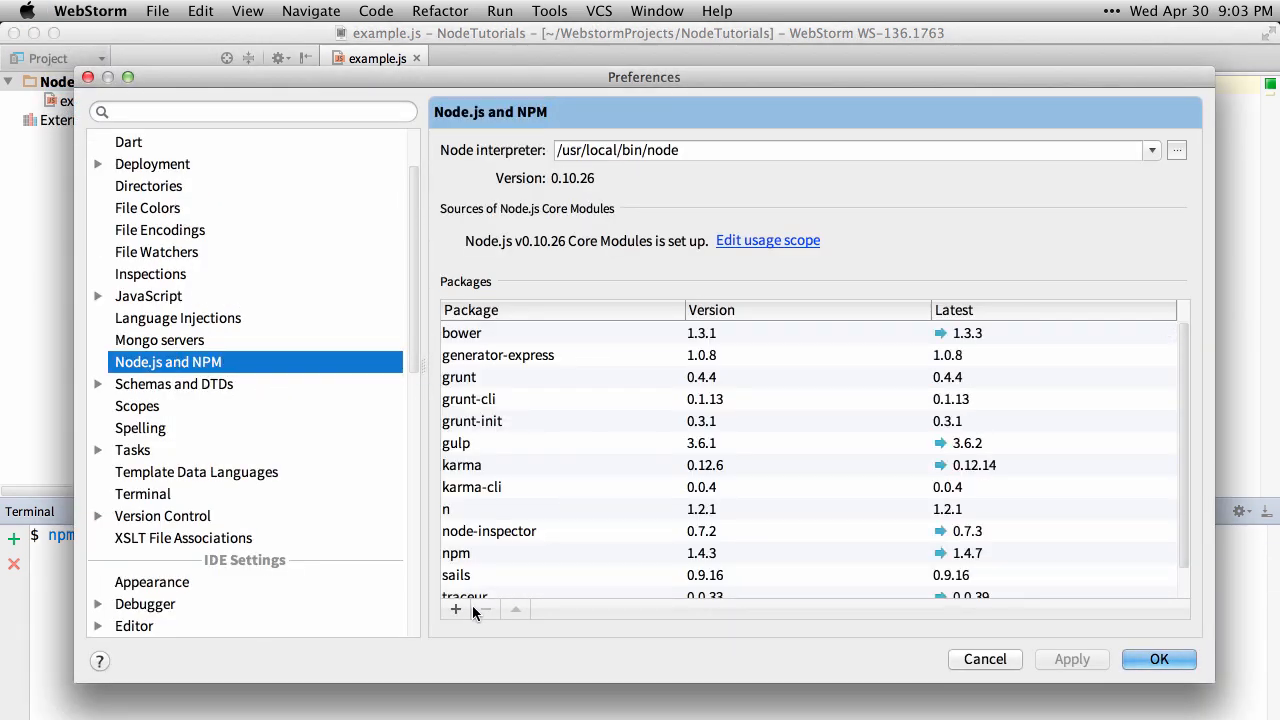
- Search for and install the async npm package, then close the settings
left_click(455, 609)
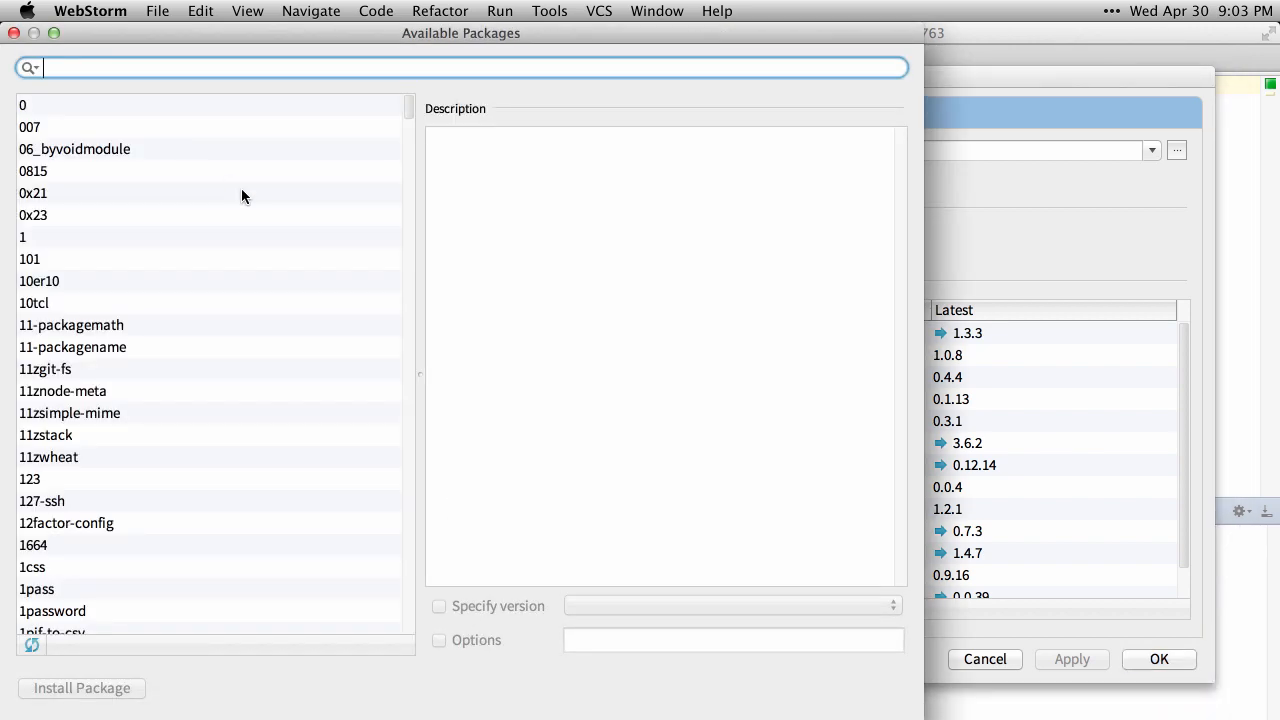
type("async")
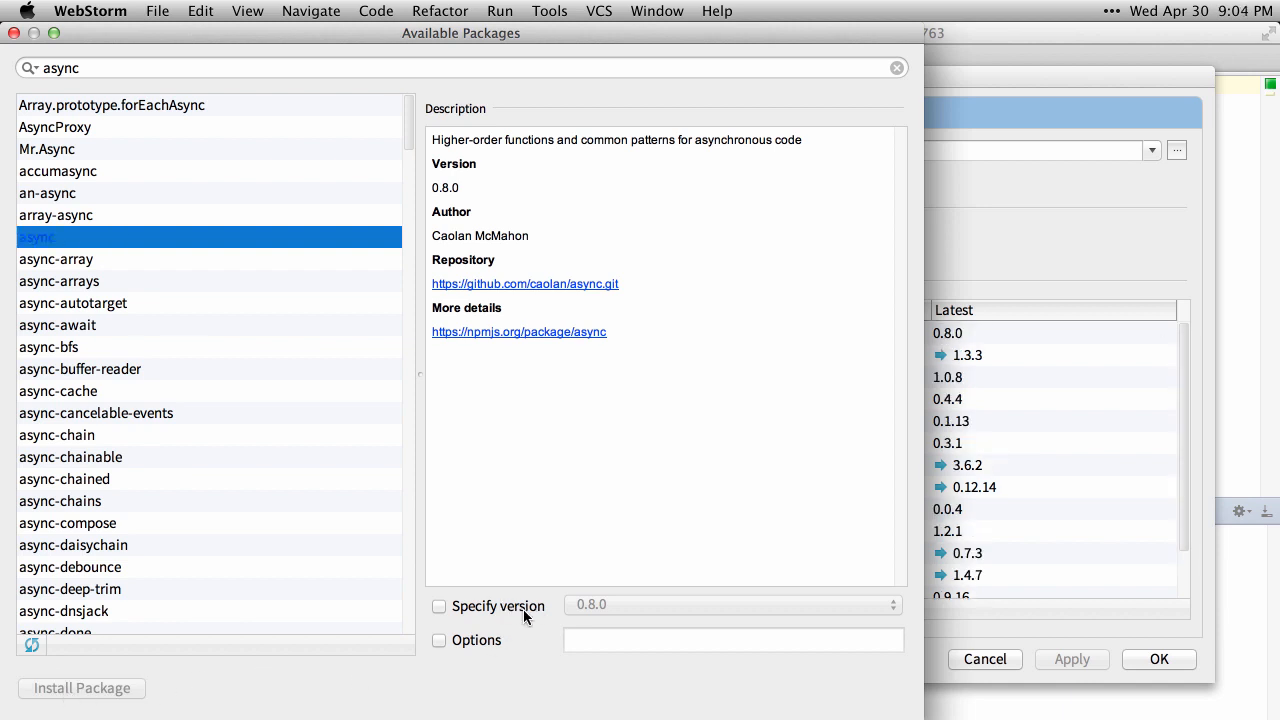
mouse_move(578, 651)
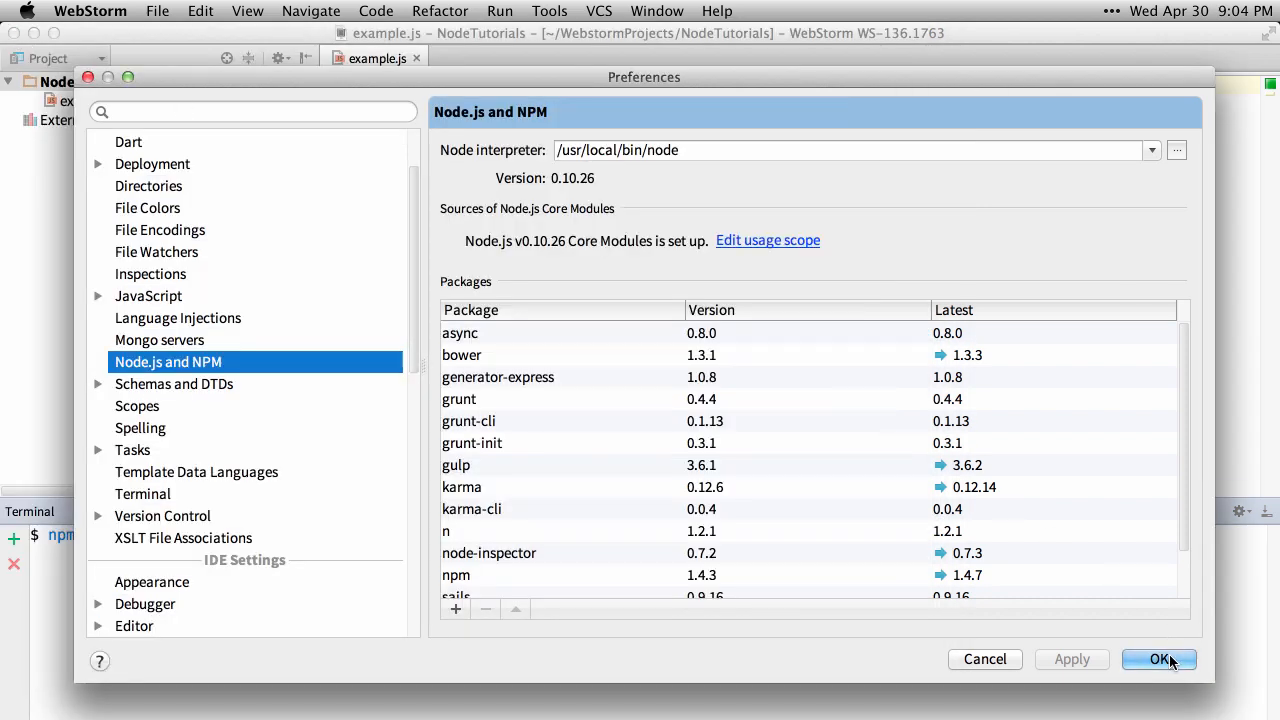
left_click(1158, 659)
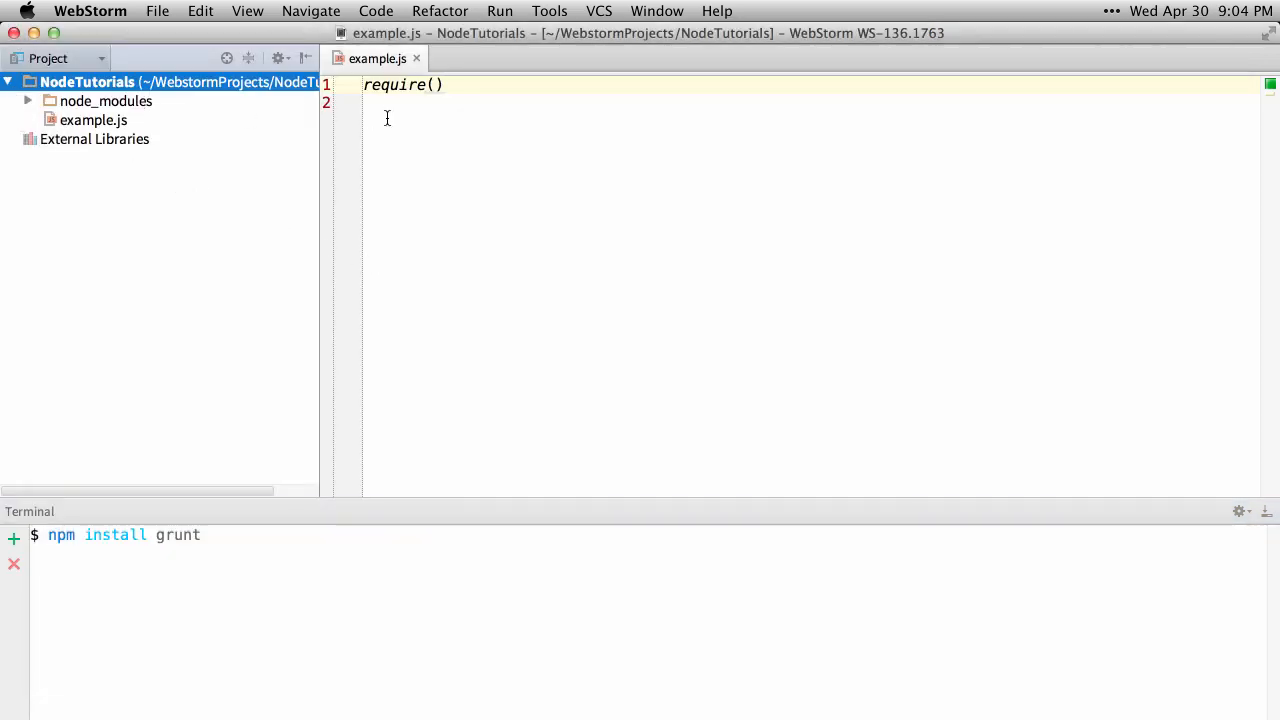
mouse_move(655, 164)
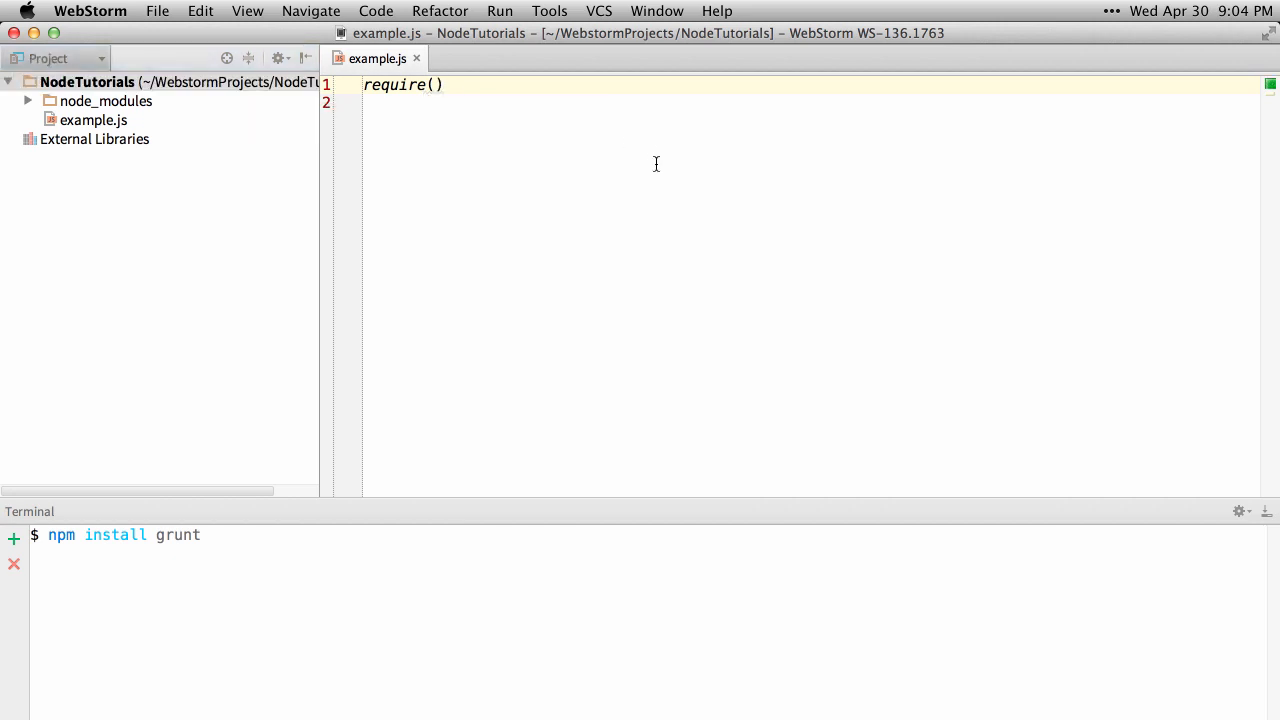
- Change the call to require("async"), picking async from code completion
type("\"")
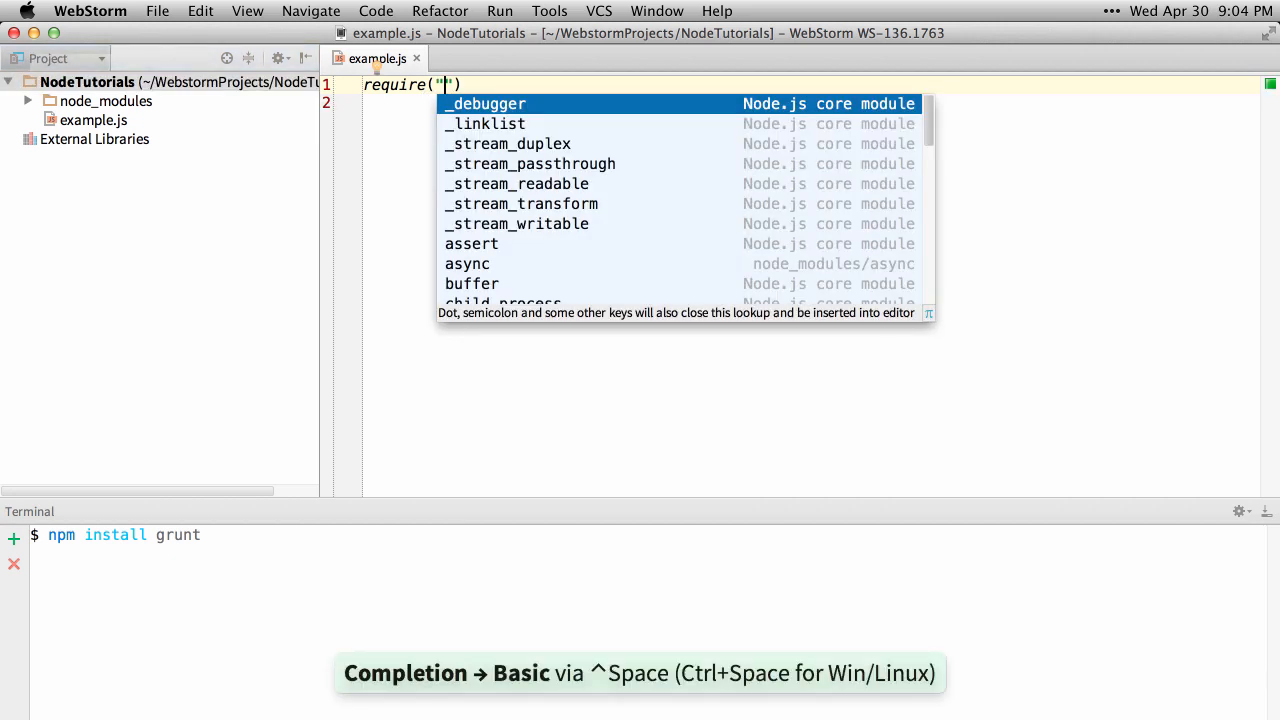
type("a")
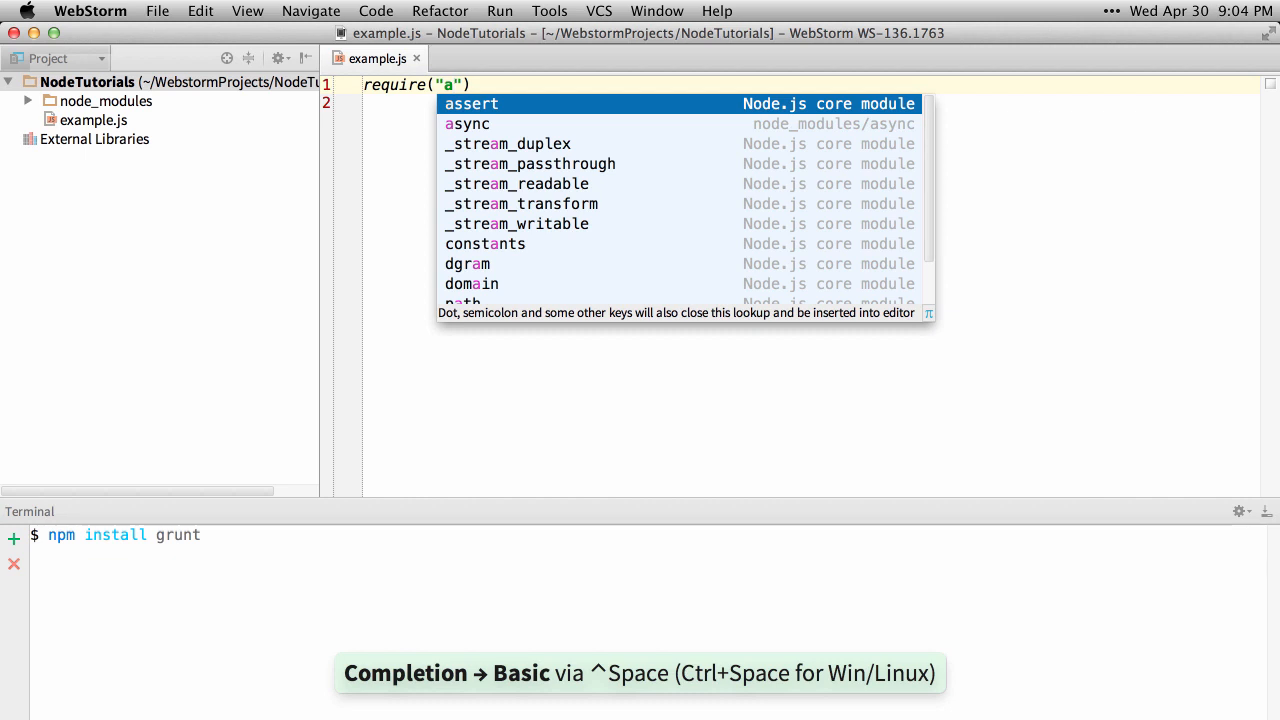
key("Down")
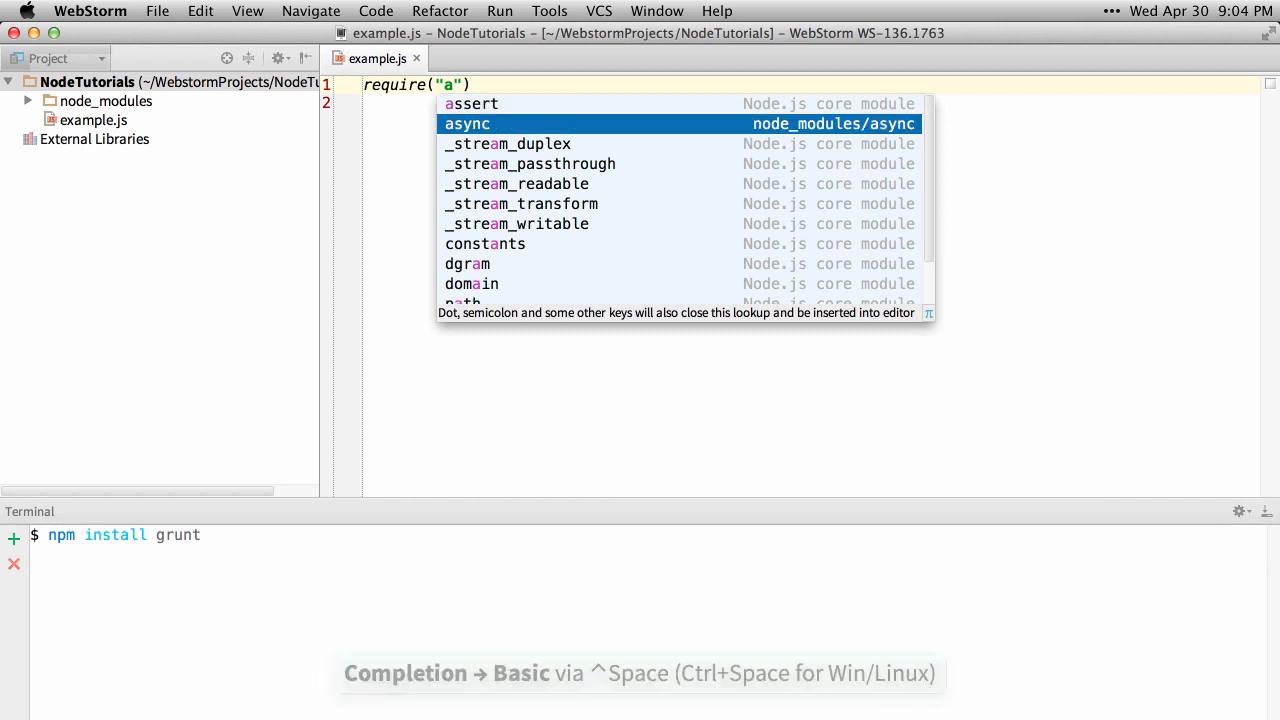
key("Return")
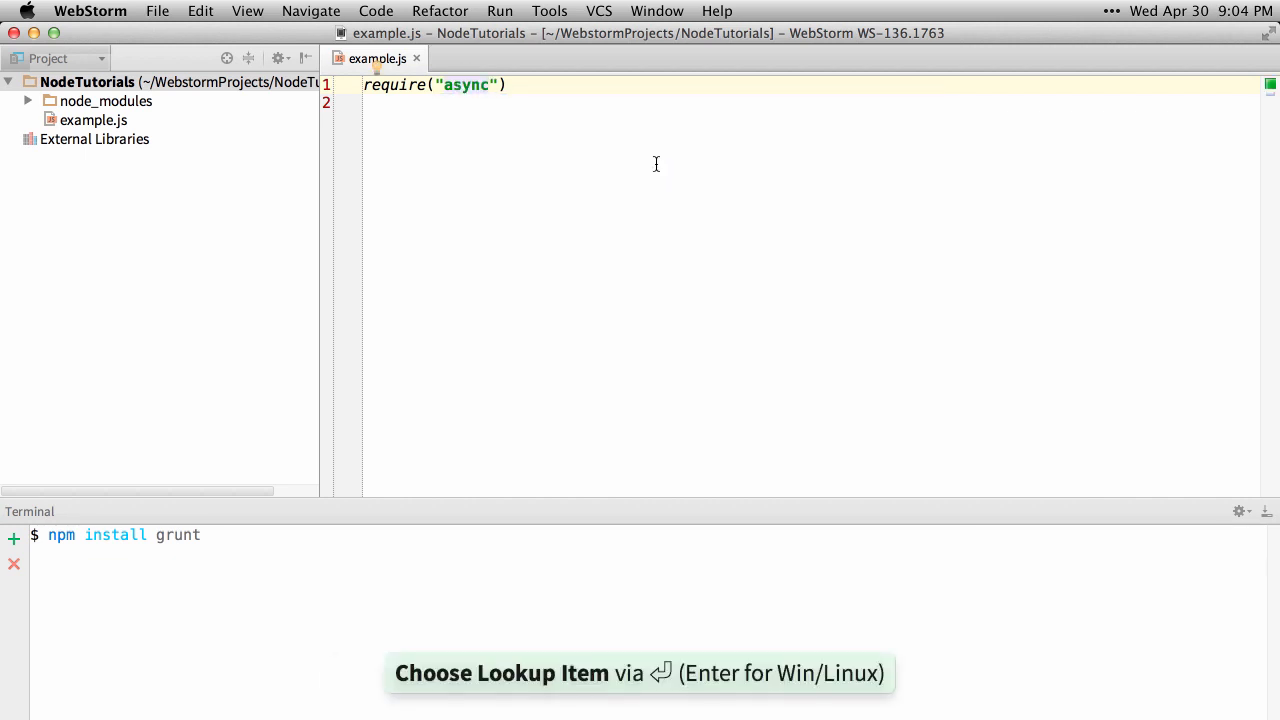